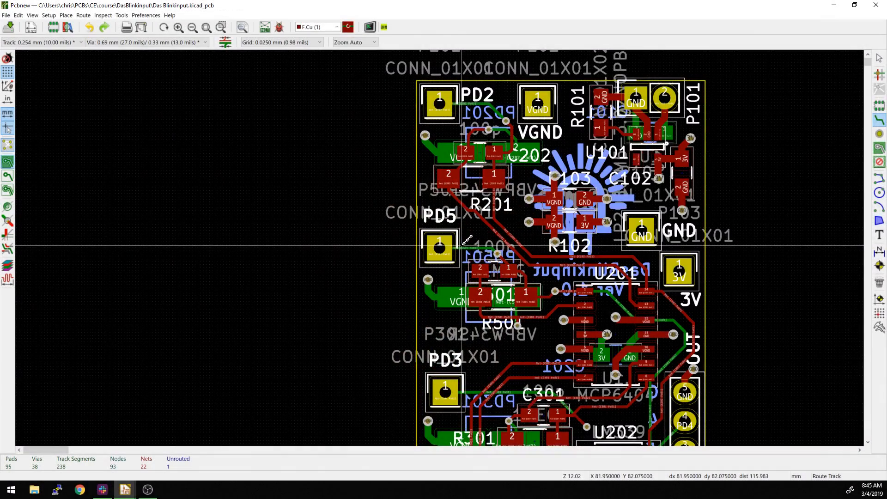
# Scroll around the Das Blinkinput board while hiding the F.SilkS and B.SilkS layers
pyautogui.scroll(-3)
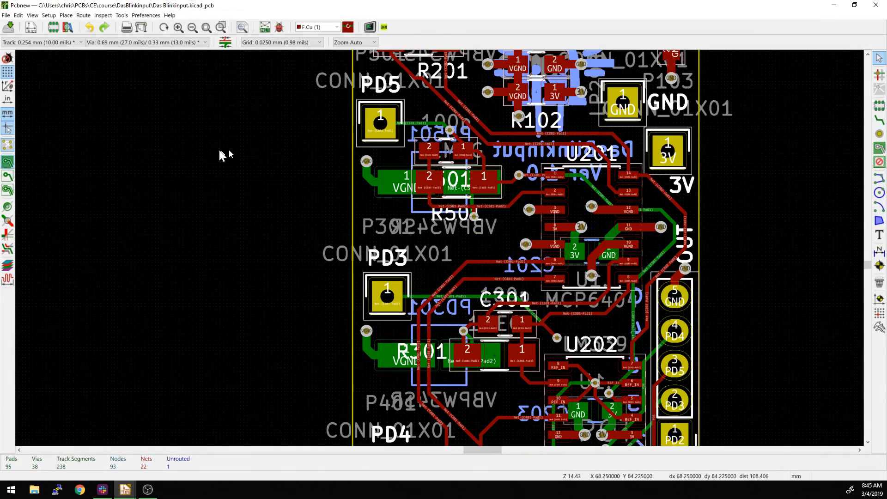
pyautogui.scroll(3)
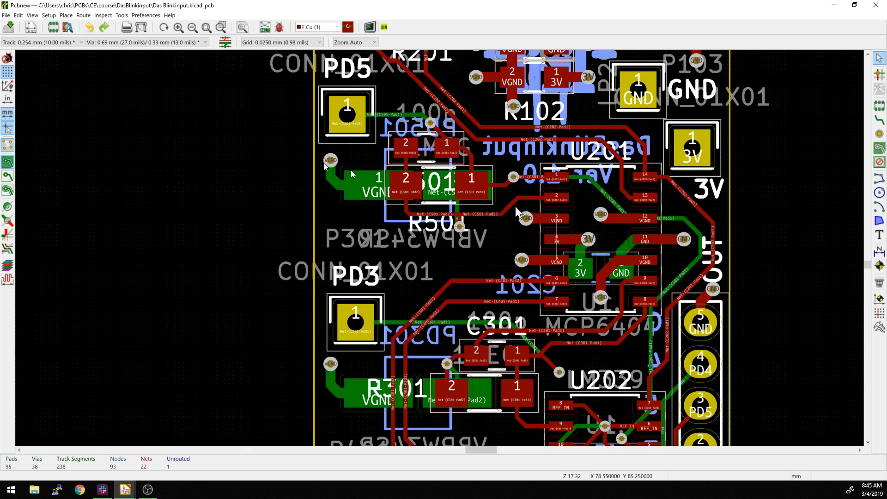
pyautogui.moveTo(8, 277)
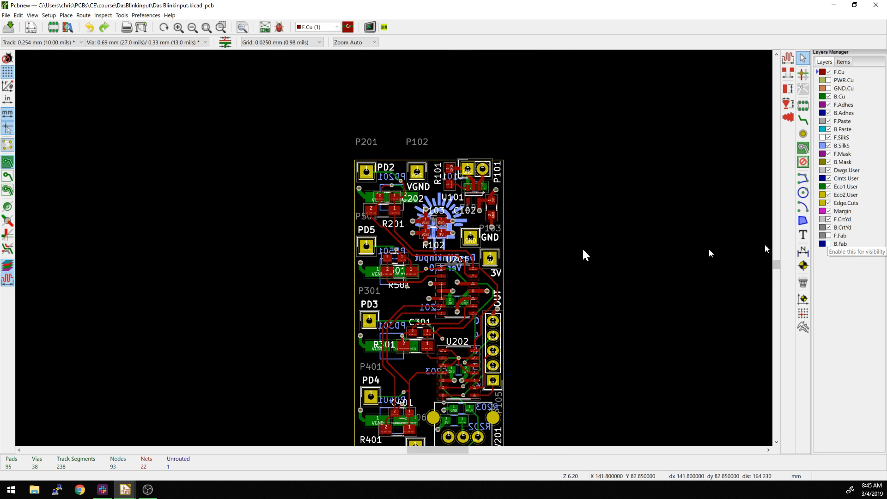
pyautogui.scroll(3)
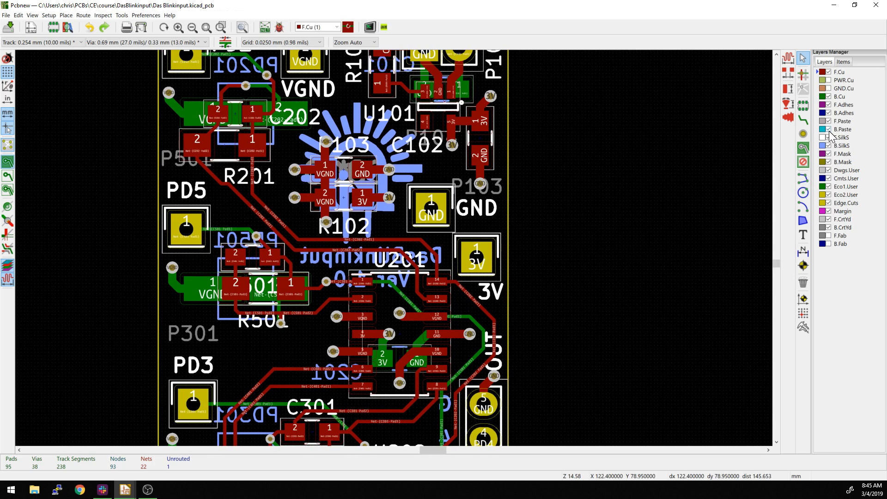
pyautogui.scroll(-3)
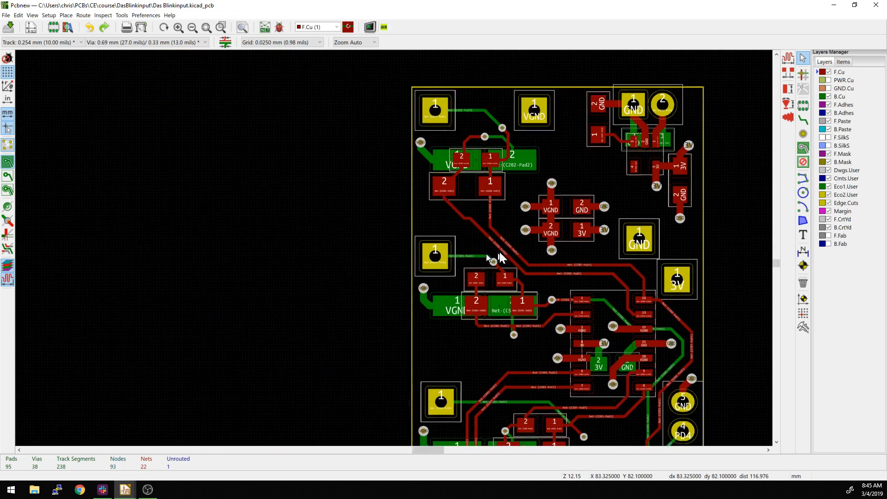
pyautogui.scroll(3)
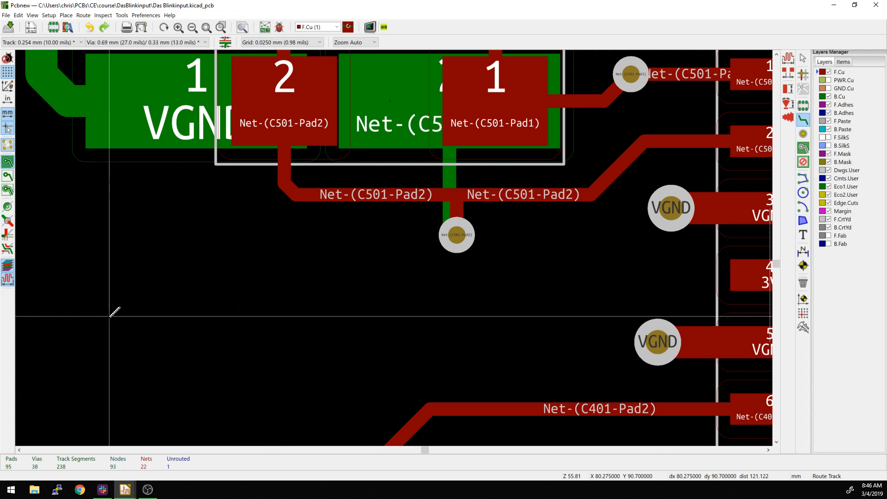
pyautogui.click(390, 317)
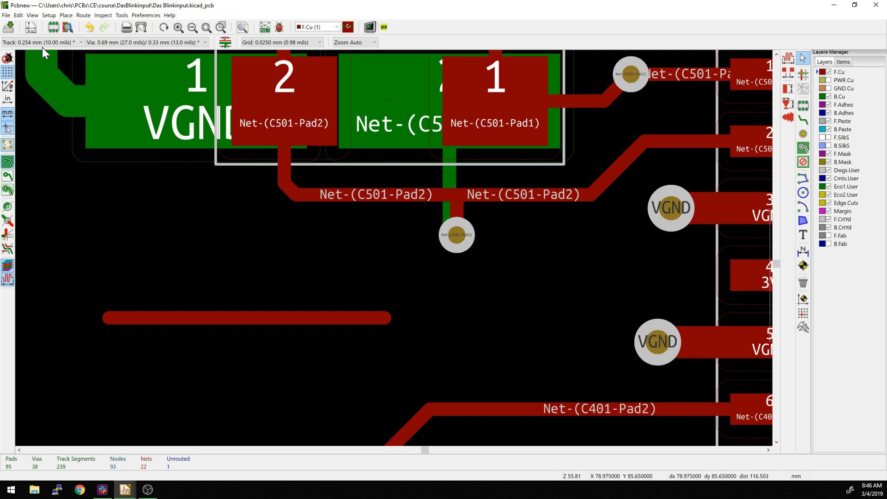
pyautogui.click(39, 42)
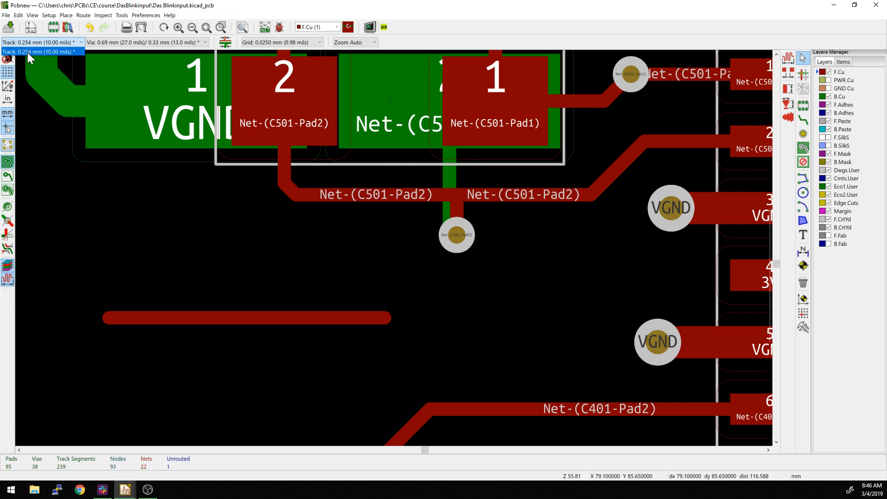
pyautogui.moveTo(37, 62)
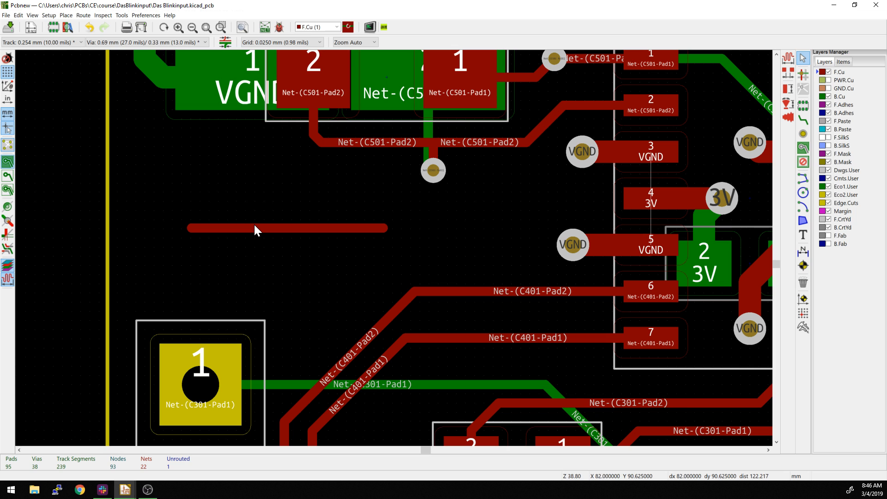
pyautogui.moveTo(261, 232)
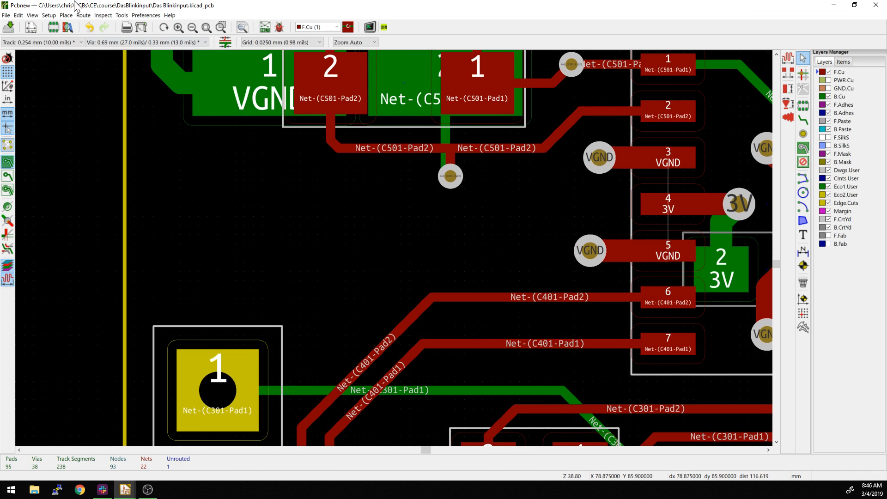
# Bring up the Setup menu with its Design Rules entry
pyautogui.click(48, 15)
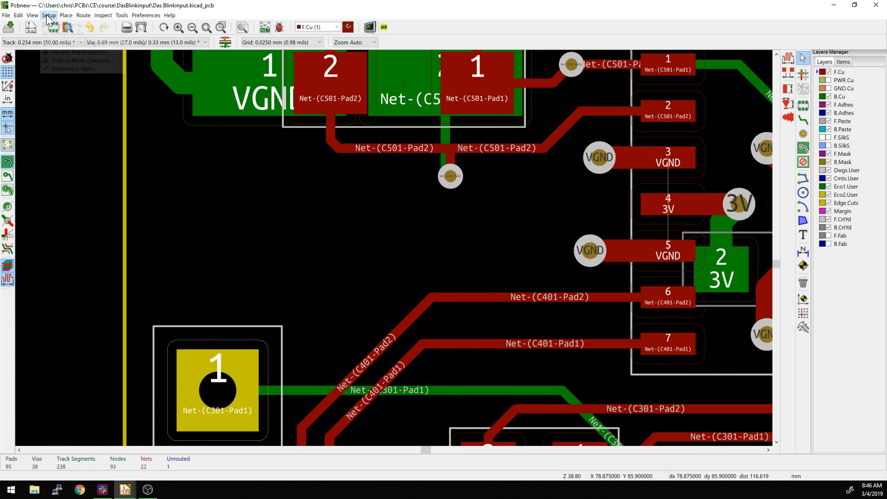
pyautogui.click(49, 15)
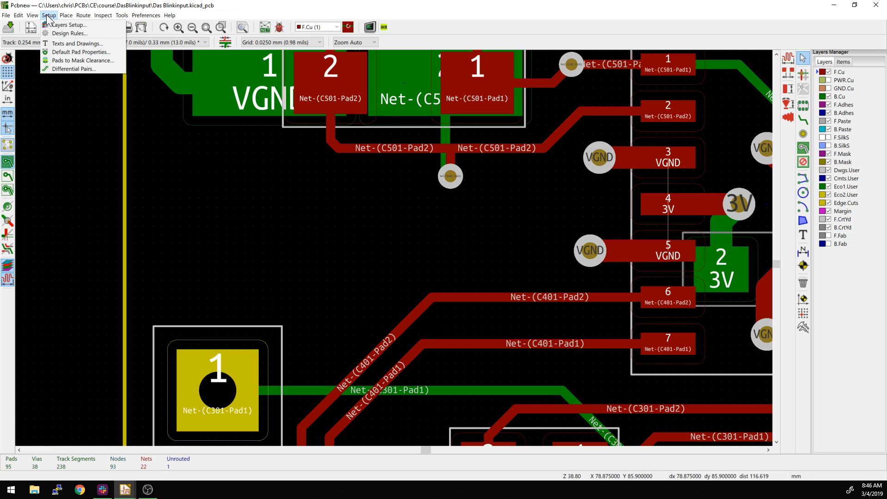
pyautogui.moveTo(51, 18)
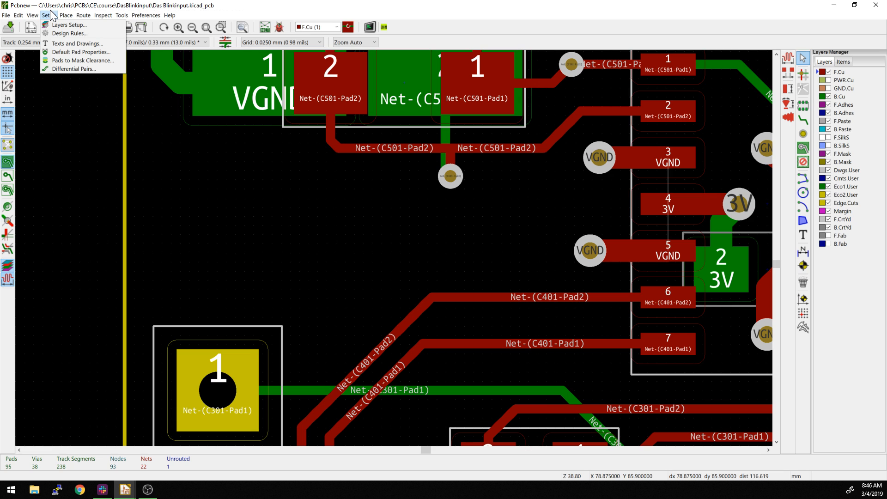
pyautogui.moveTo(69, 33)
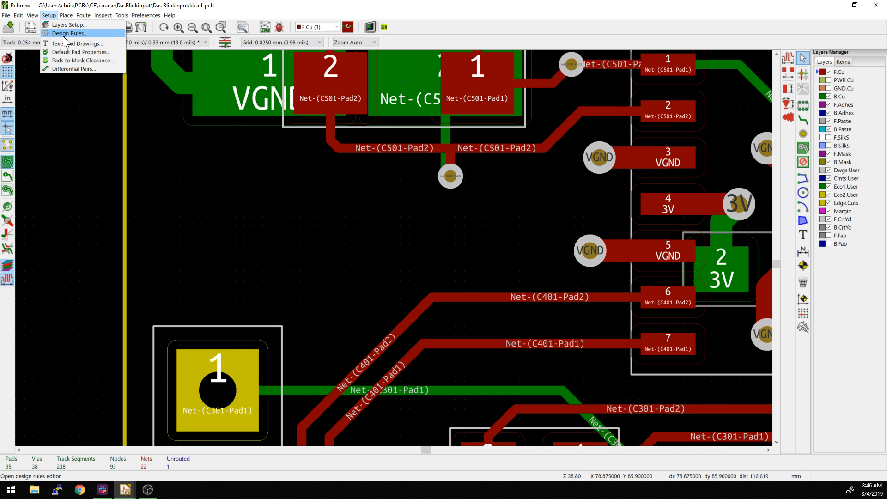
pyautogui.moveTo(64, 35)
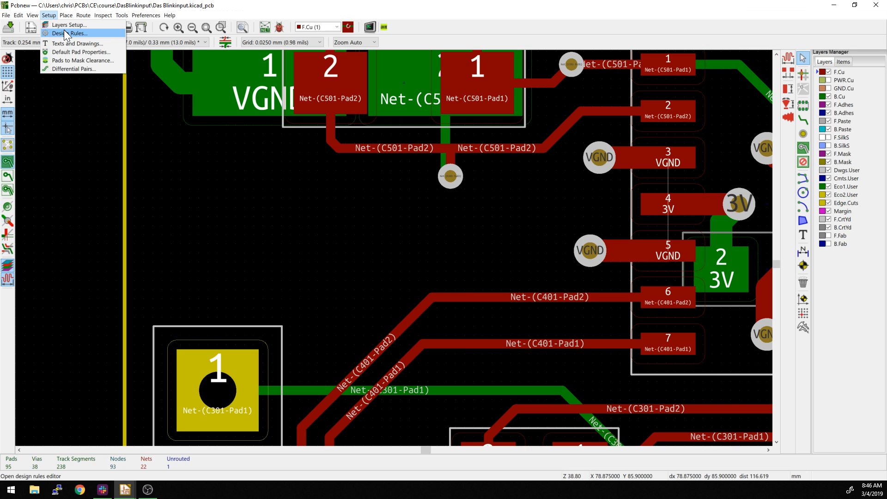
# Open the Design Rules Editor, glance at Global Design Rules, and return to Net Classes
pyautogui.click(68, 33)
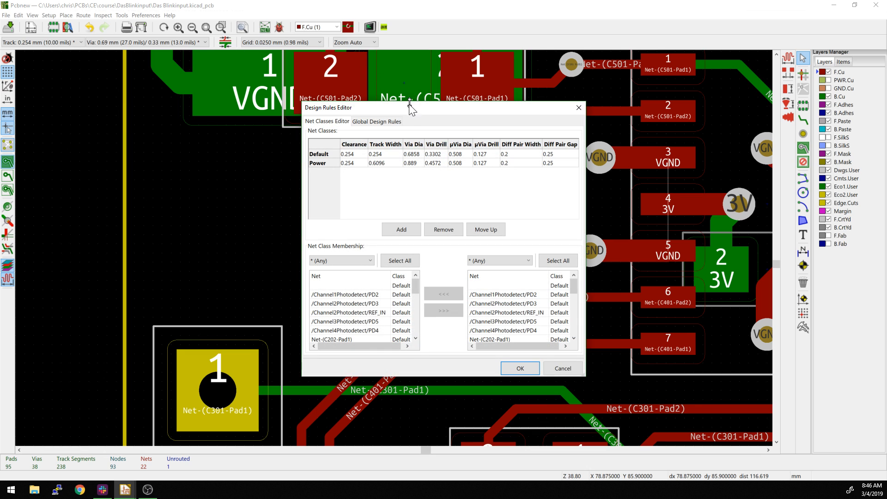
pyautogui.moveTo(330, 155)
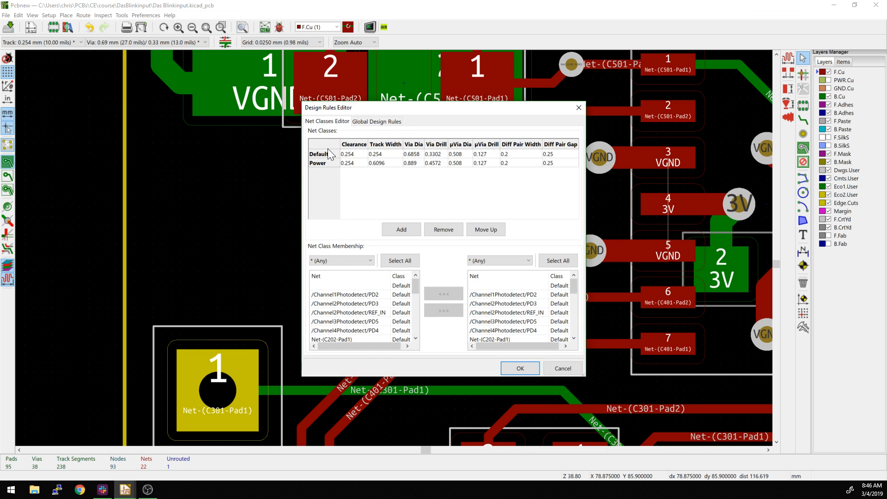
pyautogui.moveTo(337, 171)
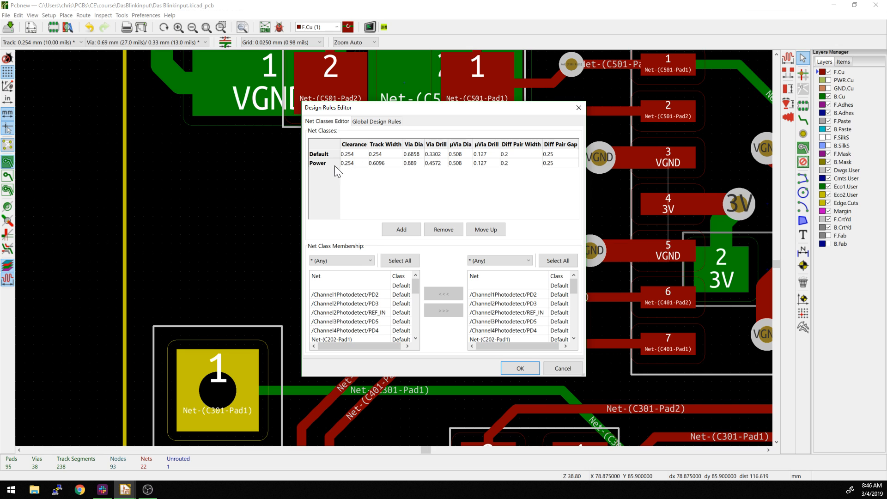
pyautogui.click(376, 122)
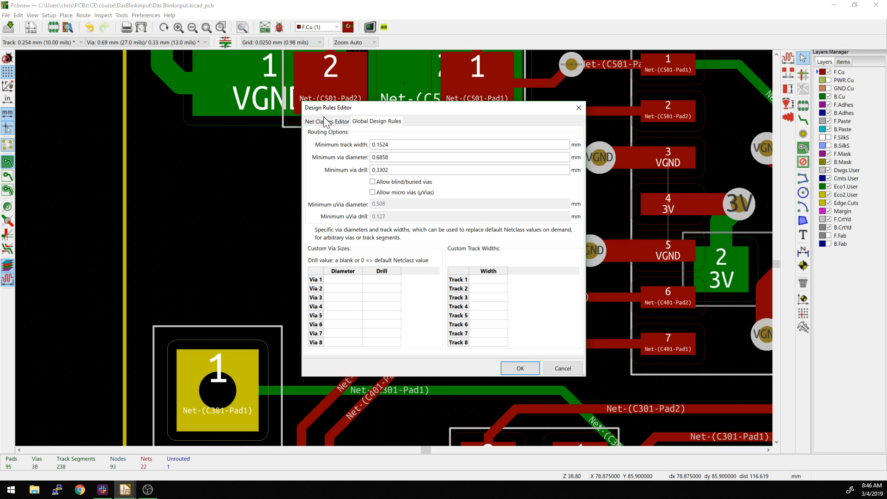
pyautogui.click(327, 121)
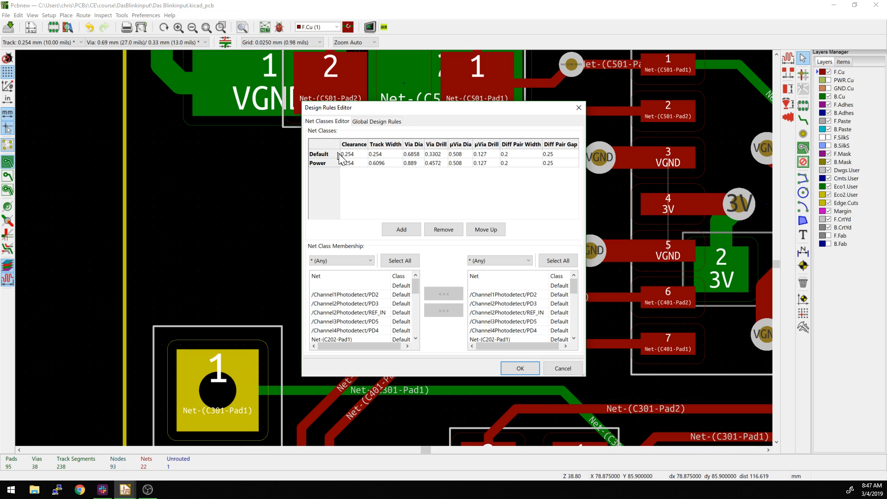
pyautogui.moveTo(146, 125)
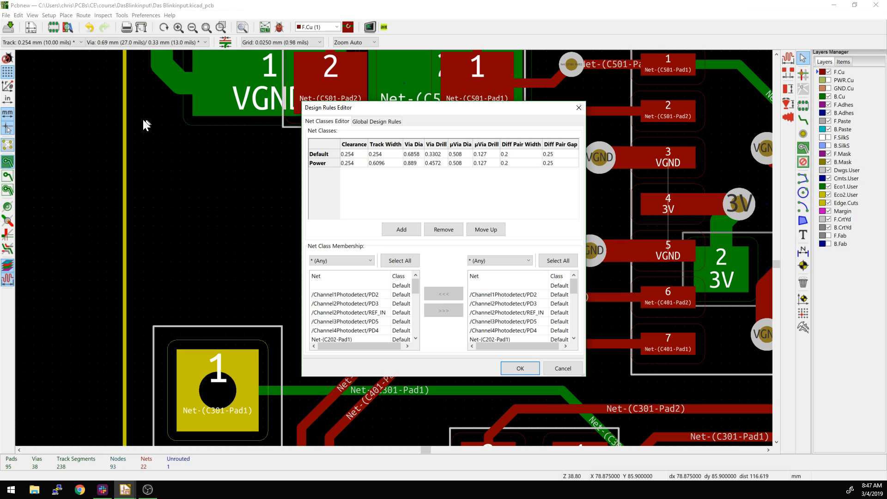
# Close Design Rules, switch units to inches, and reopen it showing 0.024-inch net class values
pyautogui.click(562, 369)
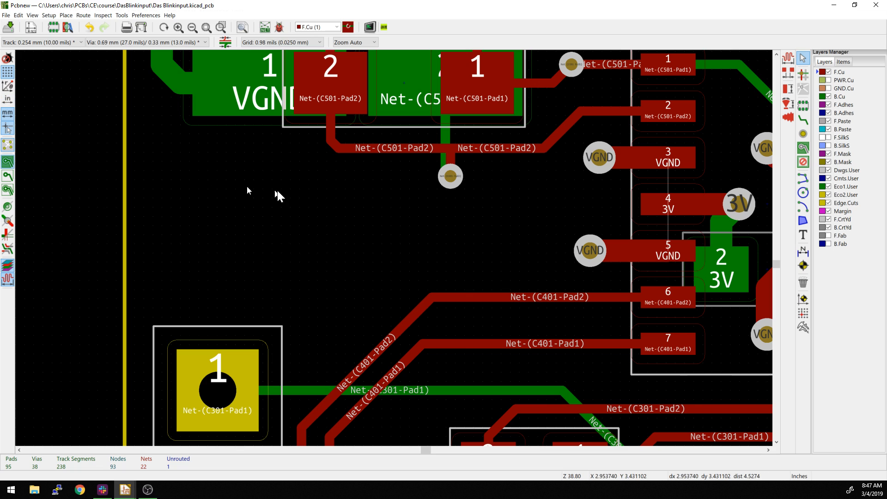
pyautogui.click(48, 15)
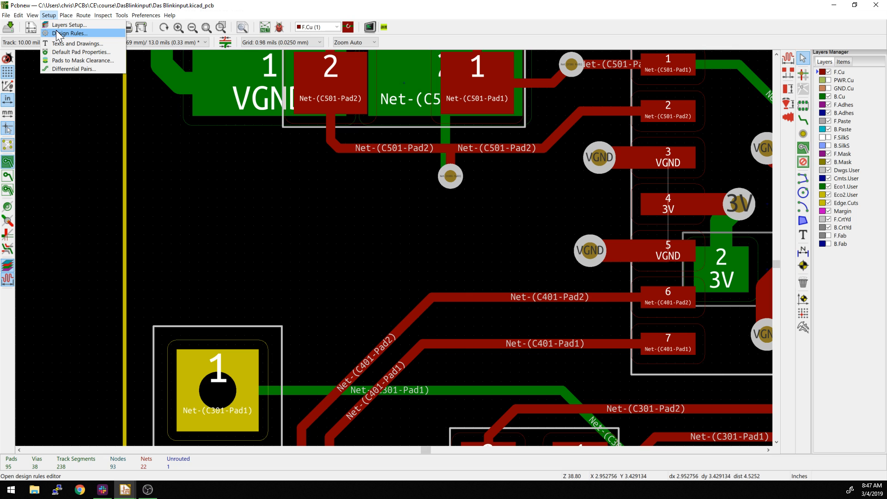
pyautogui.click(70, 33)
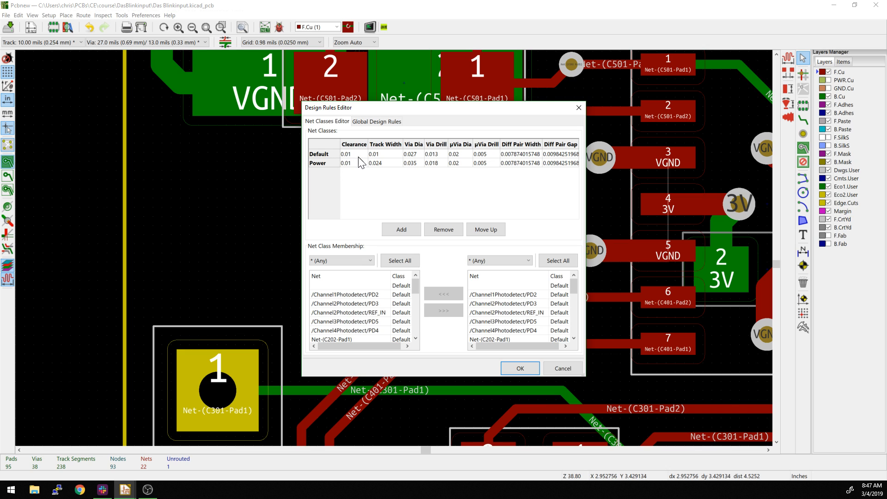
pyautogui.moveTo(359, 167)
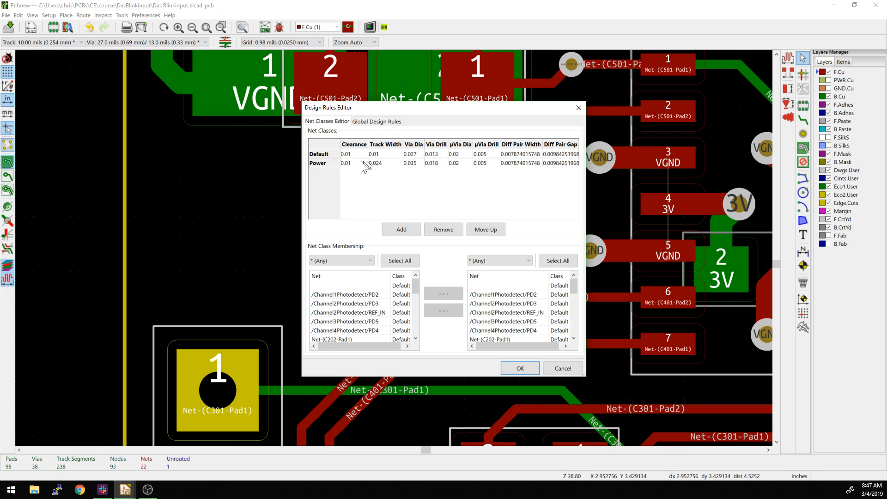
# Add a net class named SENS with 0.008 clearance and 0.008 track width
pyautogui.click(400, 229)
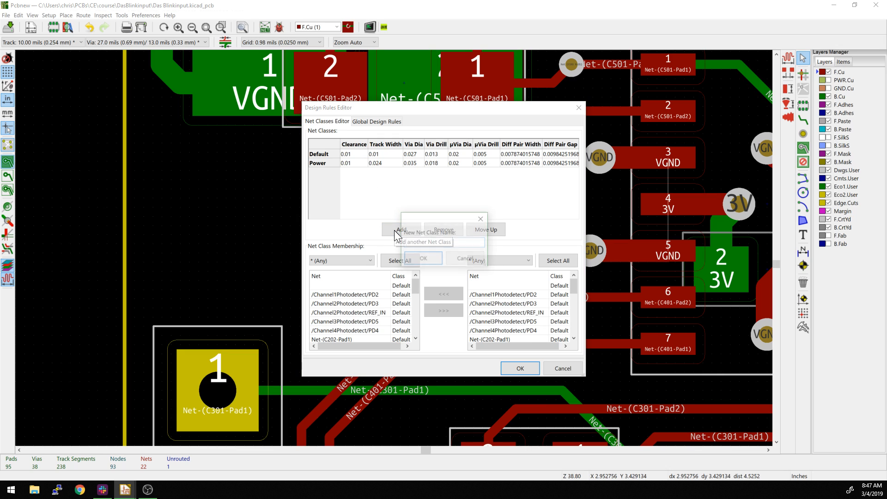
pyautogui.click(400, 230)
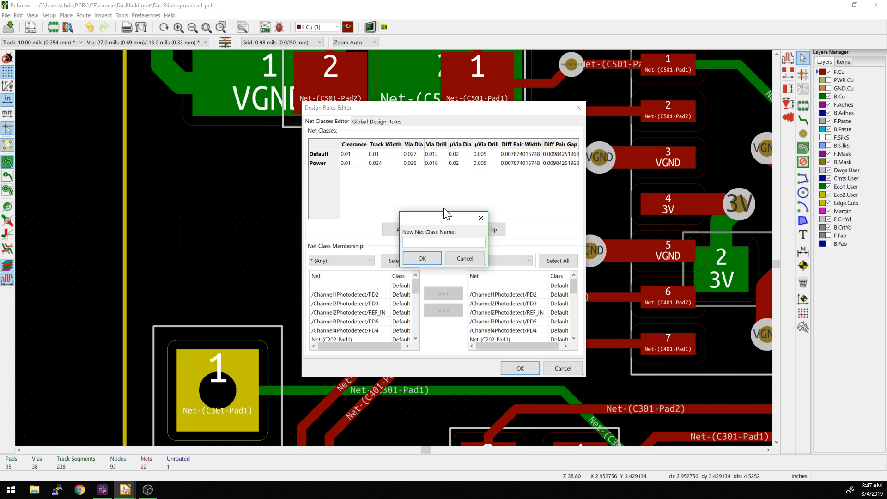
pyautogui.write('SENS')
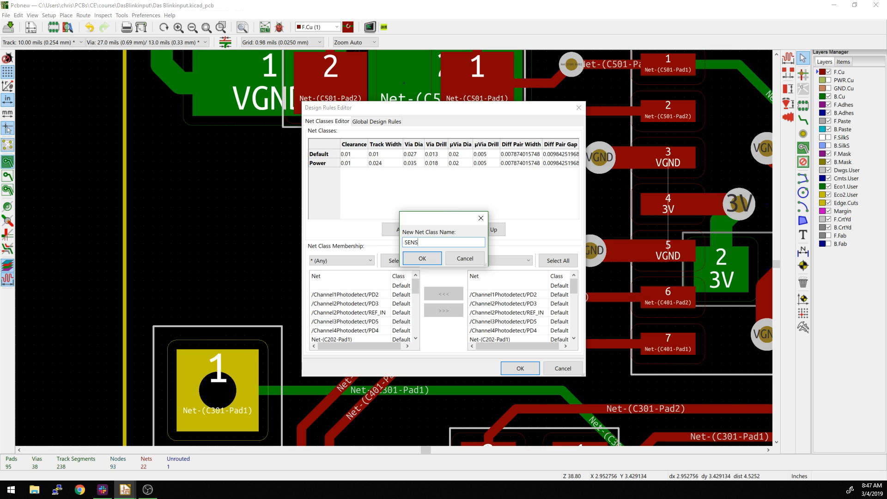
pyautogui.click(421, 258)
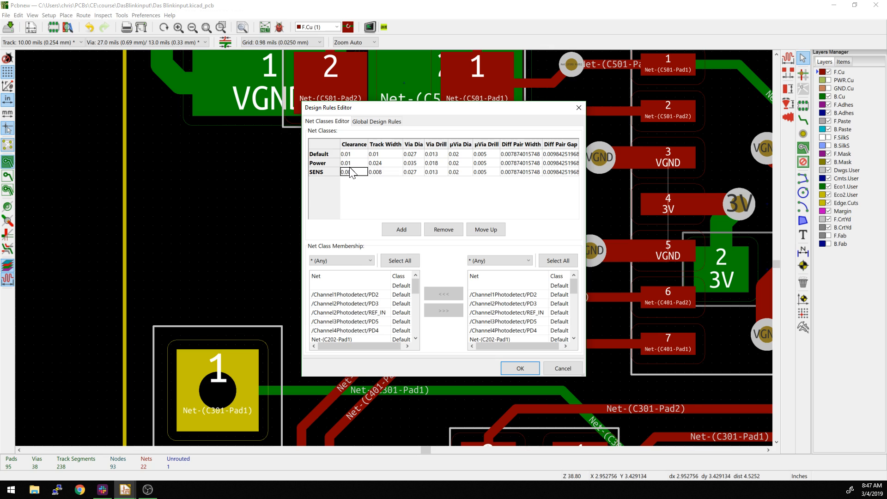
pyautogui.write('0.008')
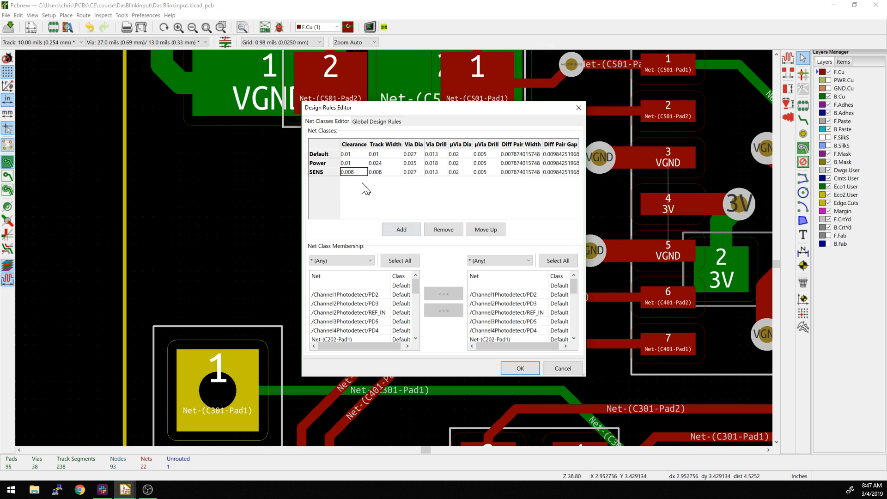
pyautogui.moveTo(409, 278)
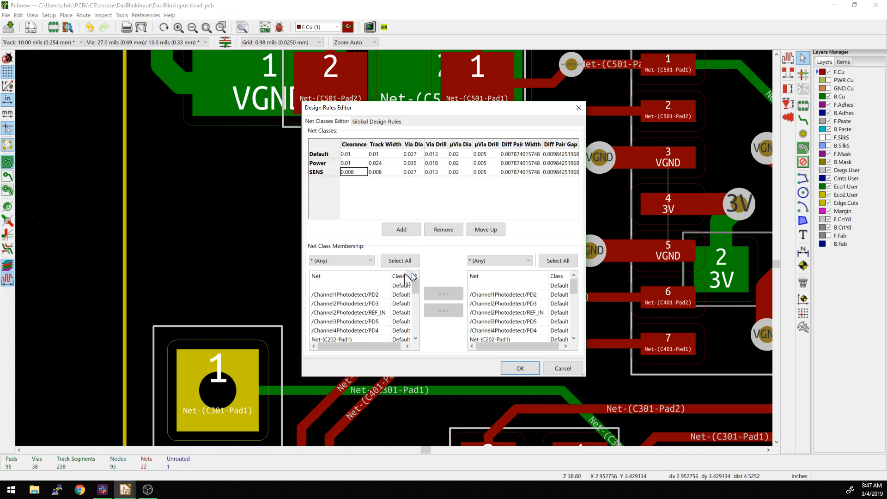
# Move the photodetector nets PD2, PD3, REF_IN, PD5 and PD4 into the SENS class
pyautogui.click(498, 260)
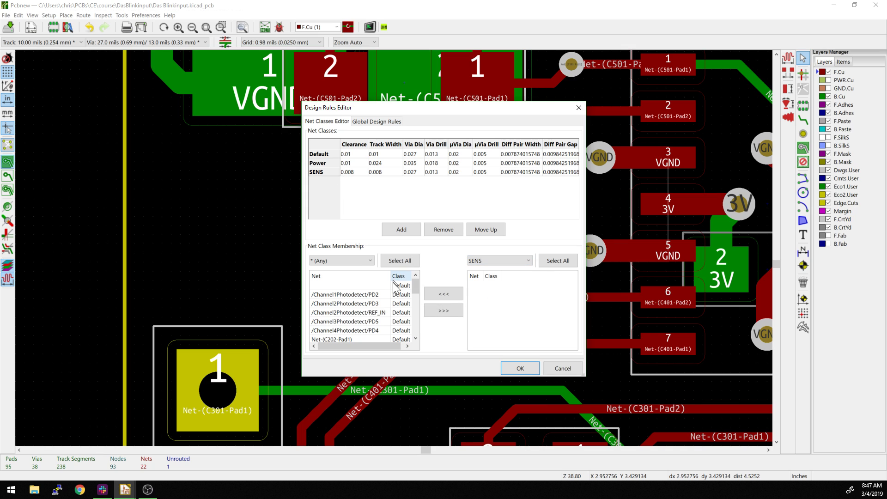
pyautogui.click(345, 294)
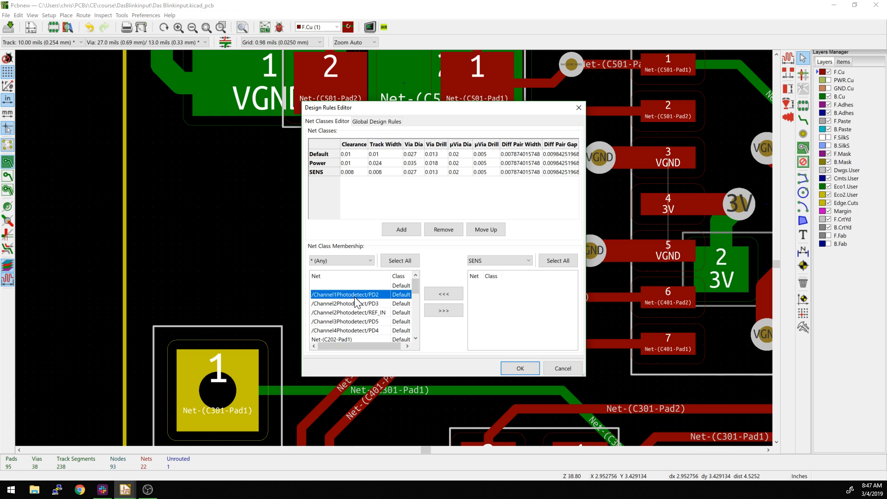
pyautogui.moveTo(444, 310)
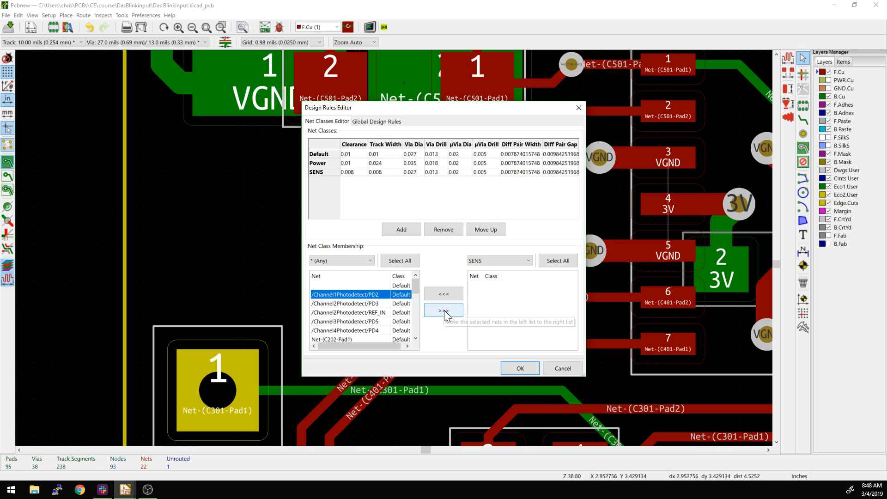
pyautogui.click(443, 310)
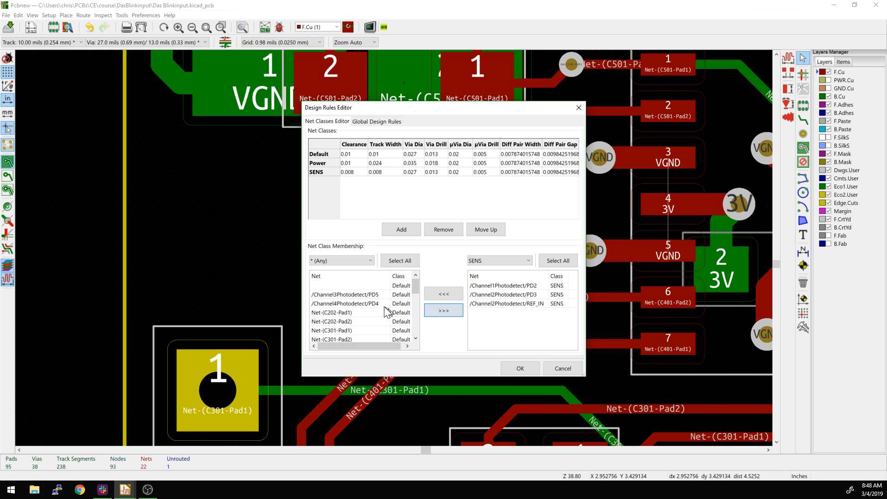
pyautogui.click(443, 311)
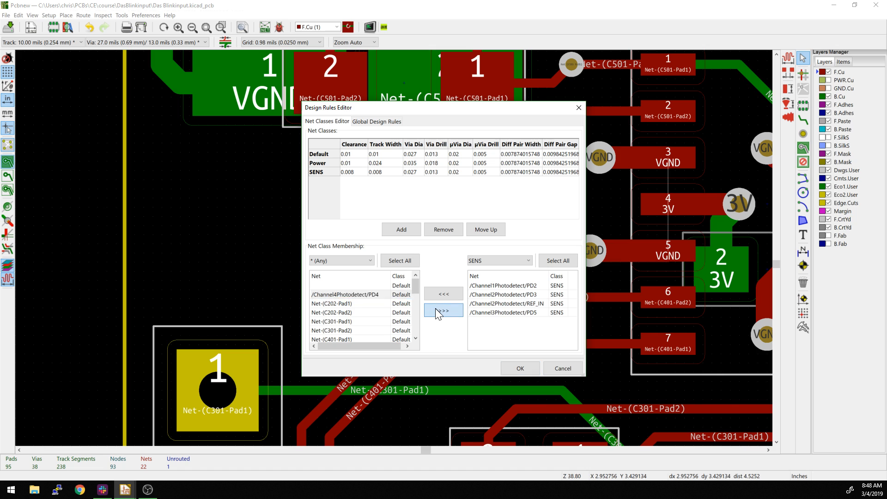
pyautogui.click(562, 368)
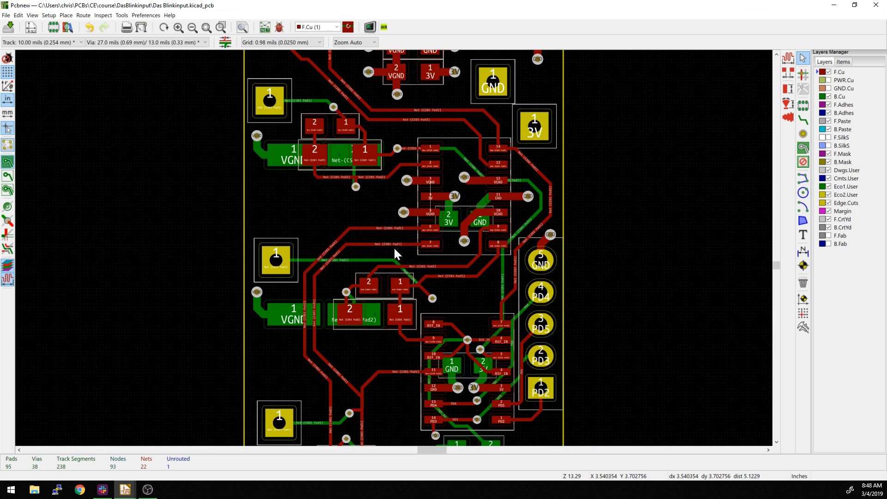
pyautogui.click(48, 15)
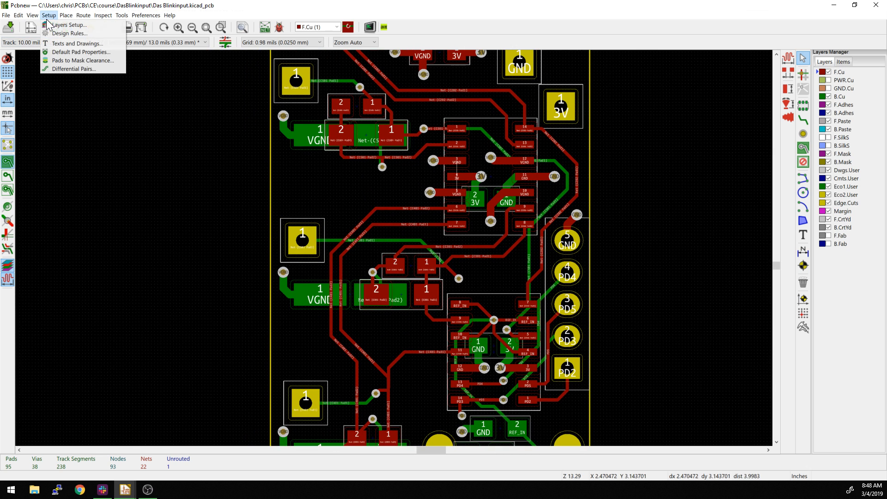
pyautogui.click(69, 34)
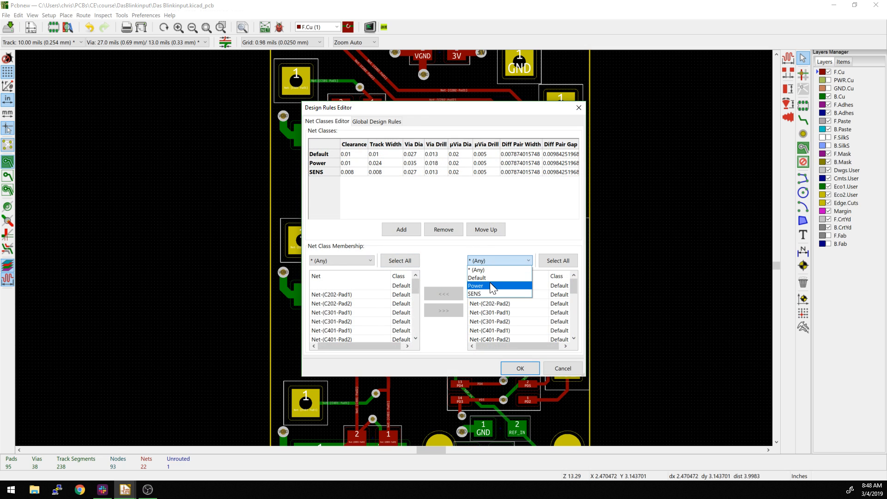
pyautogui.click(473, 294)
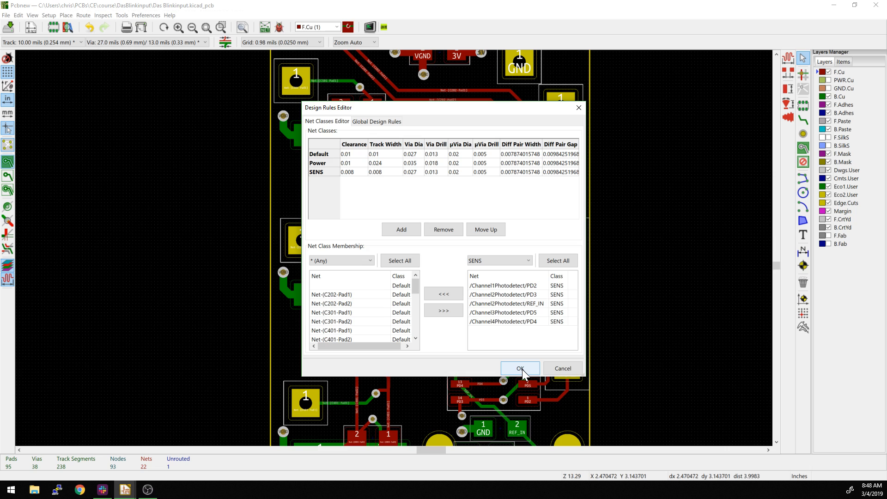
pyautogui.click(519, 369)
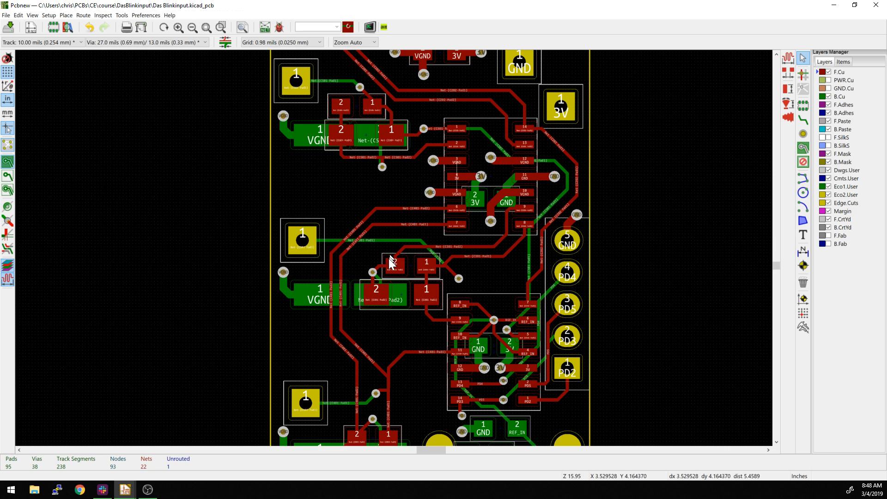
# Select the REF_IN track beside pad 2 and inspect its properties
pyautogui.scroll(3)
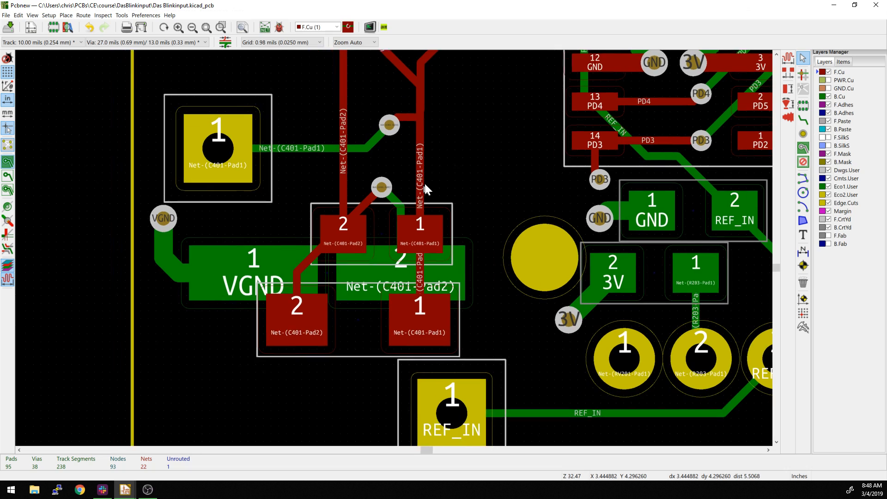
pyautogui.scroll(-3)
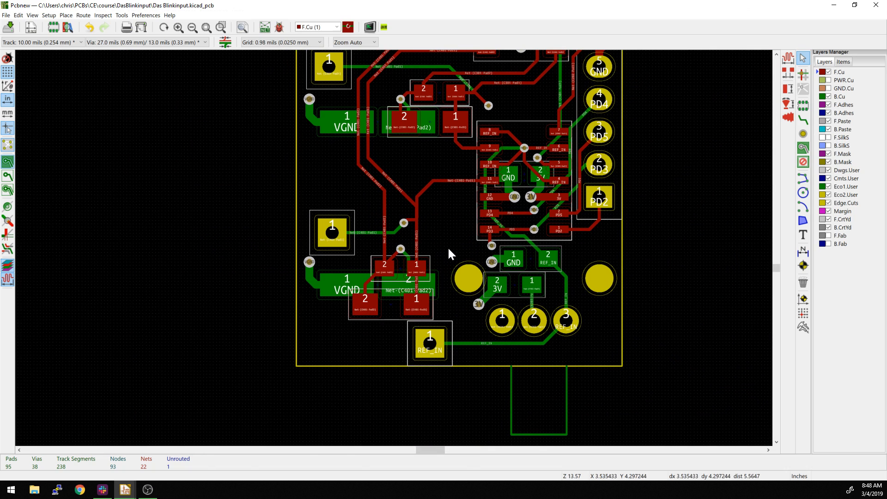
pyautogui.scroll(3)
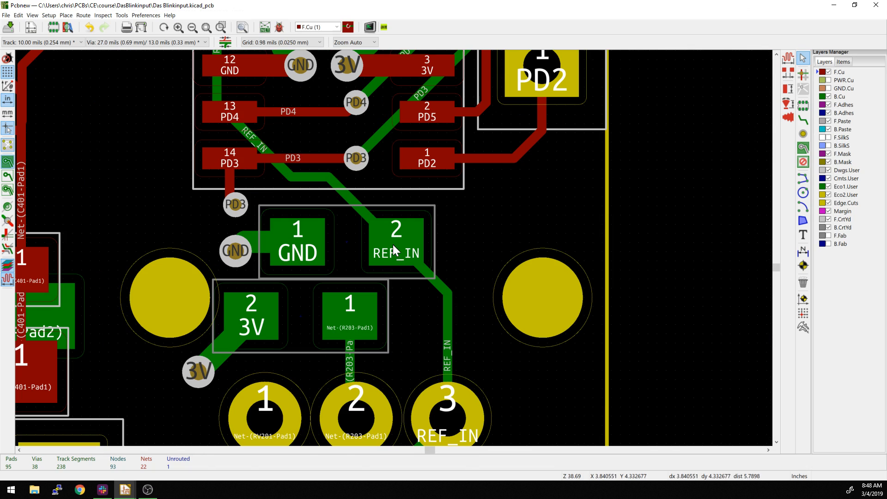
pyautogui.click(362, 203)
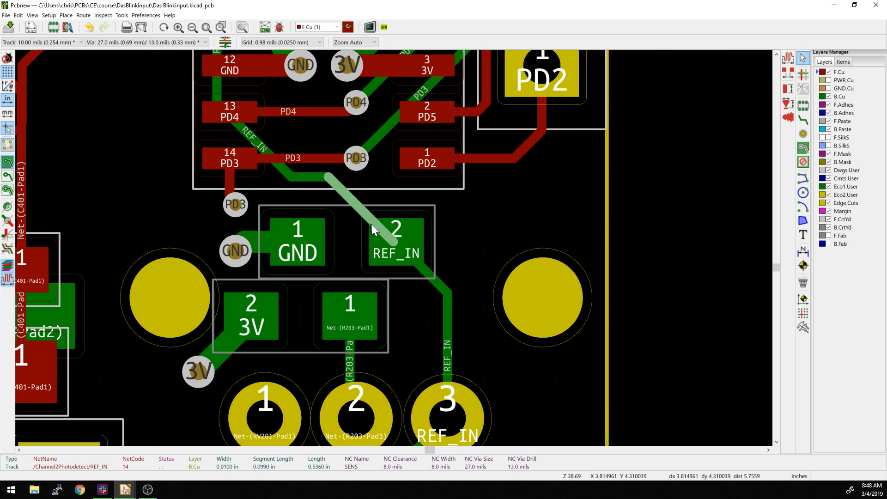
pyautogui.moveTo(352, 205)
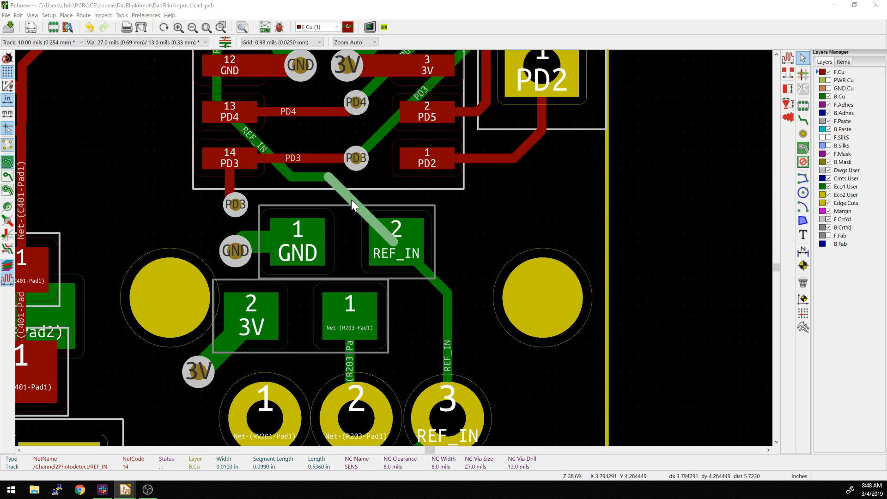
pyautogui.doubleClick(351, 204)
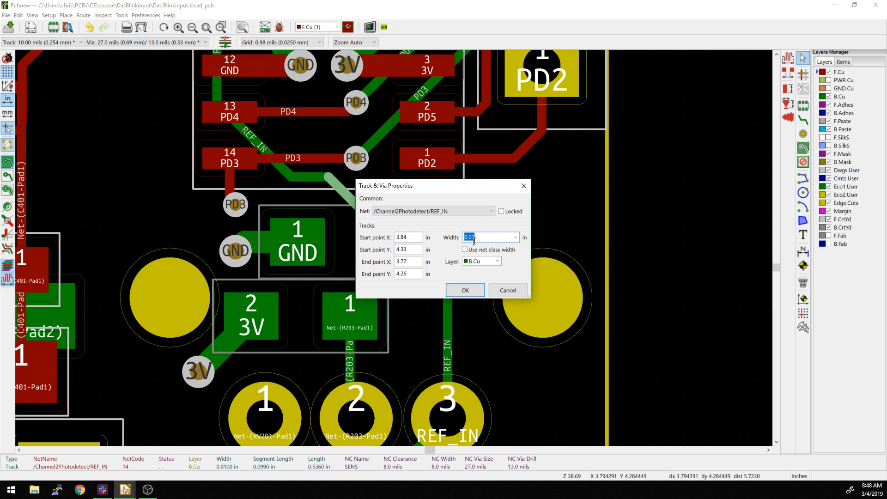
pyautogui.click(508, 289)
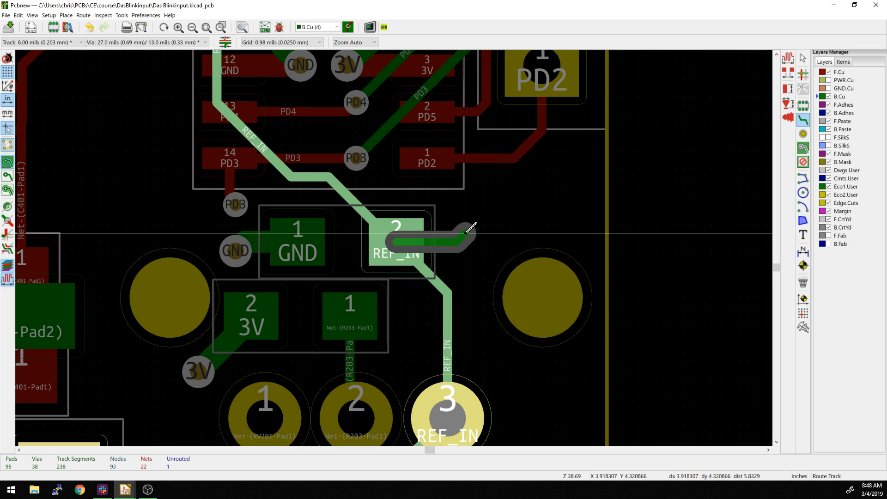
pyautogui.moveTo(498, 221)
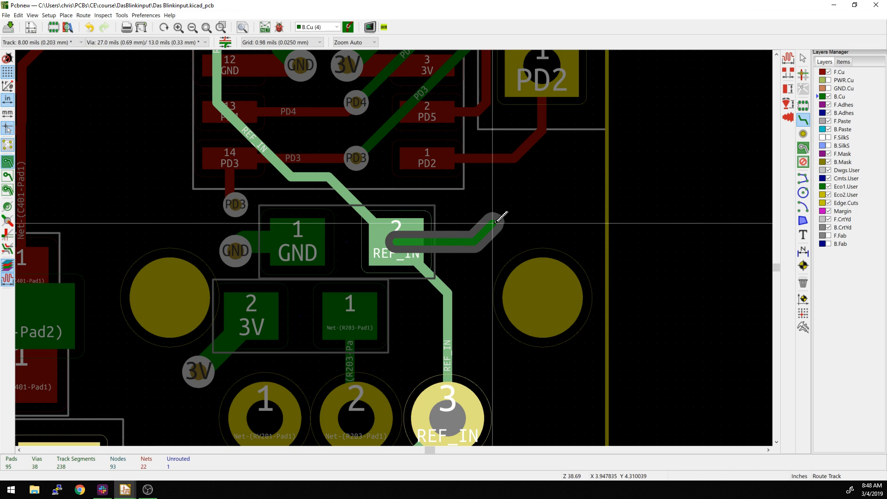
# Route a short 8-mil REF_IN test segment on B.Cu from pad 2
pyautogui.click(498, 221)
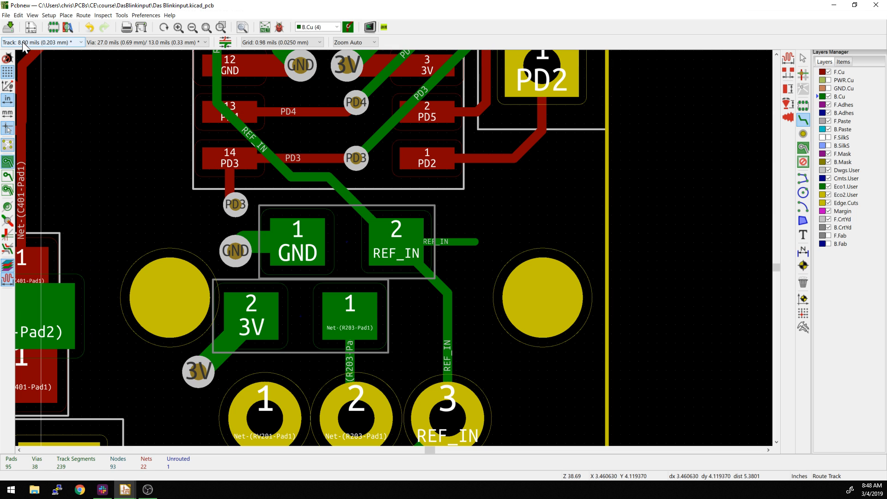
pyautogui.moveTo(445, 234)
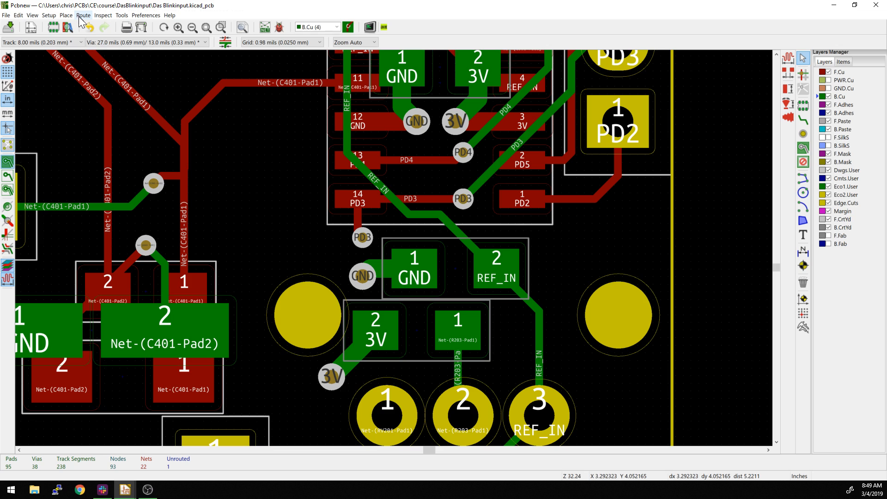
# Reopen the Design Rules Editor and show the Global Design Rules with 0.006-inch minimum track width
pyautogui.click(33, 14)
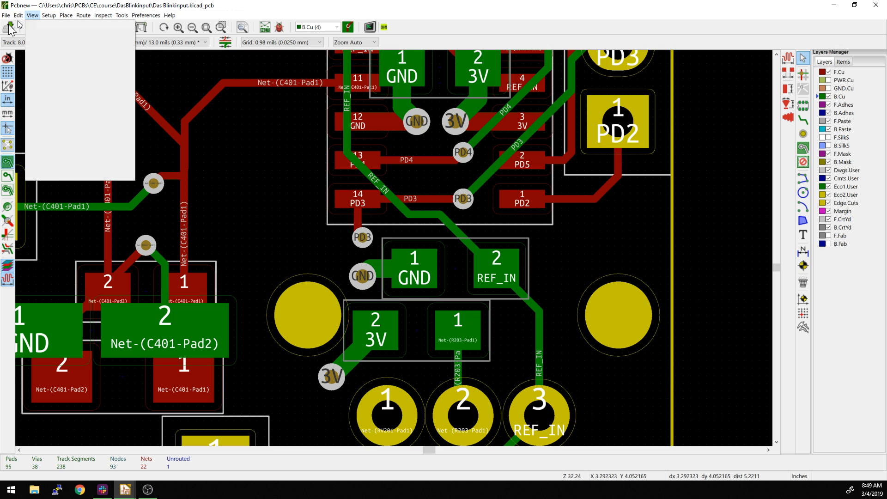
pyautogui.click(49, 14)
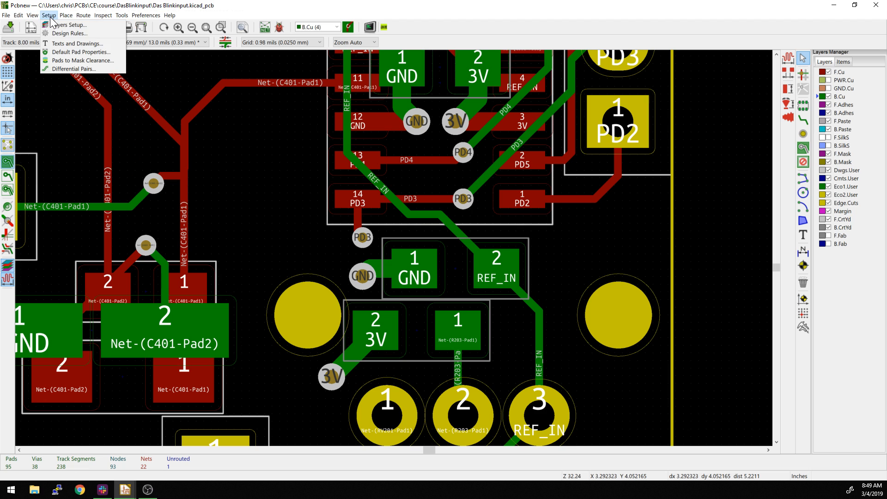
pyautogui.click(68, 33)
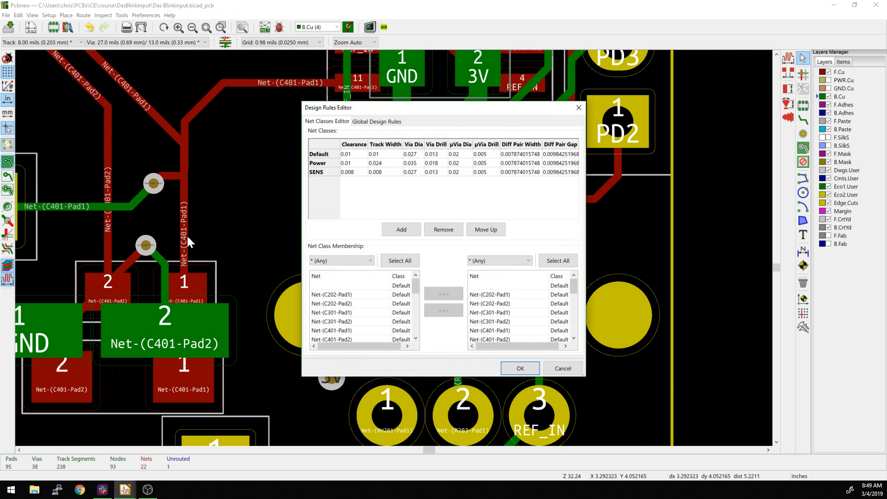
pyautogui.moveTo(400, 188)
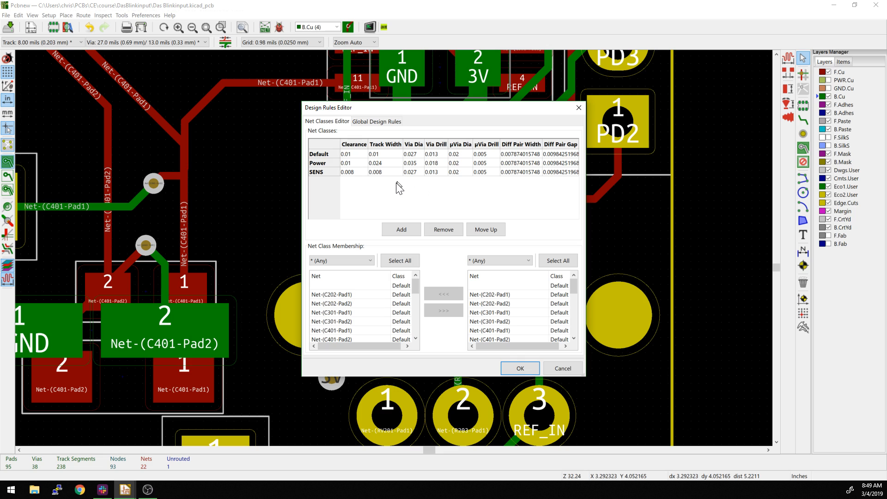
pyautogui.moveTo(376, 181)
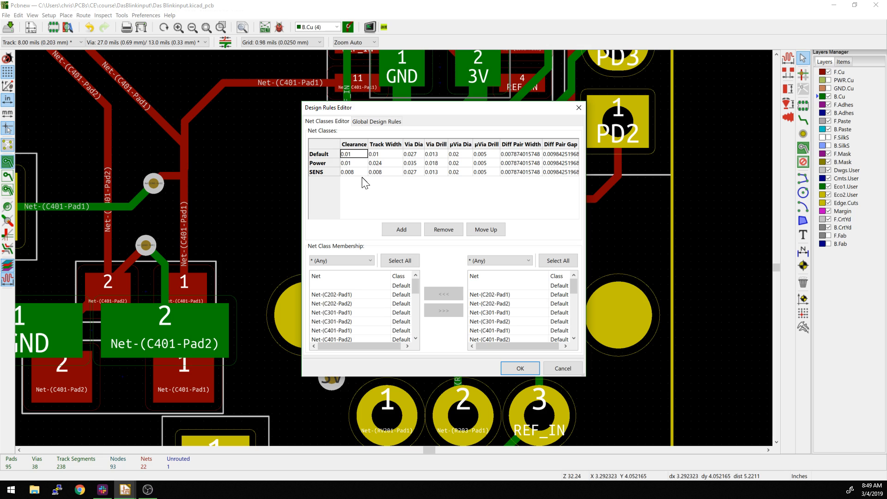
pyautogui.moveTo(357, 181)
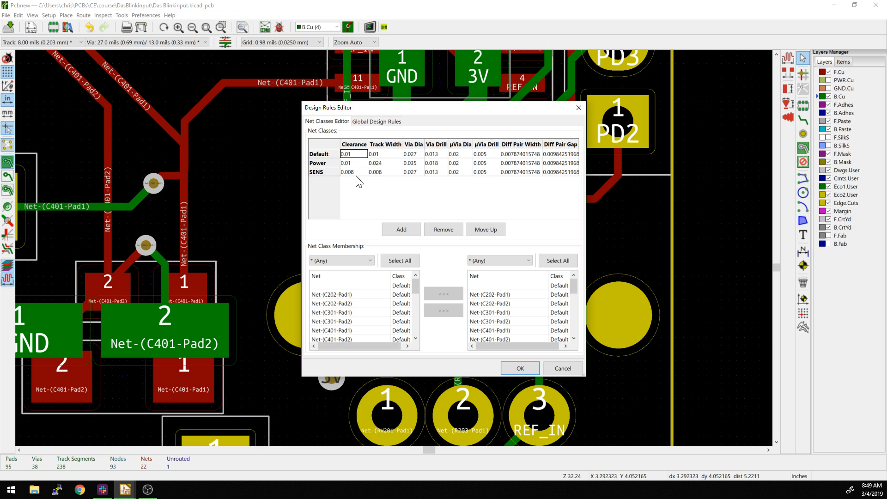
pyautogui.moveTo(397, 244)
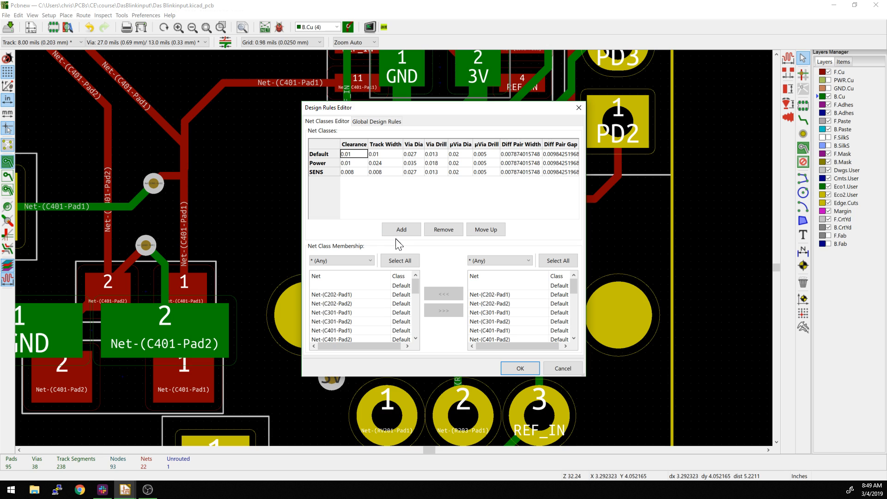
pyautogui.moveTo(373, 183)
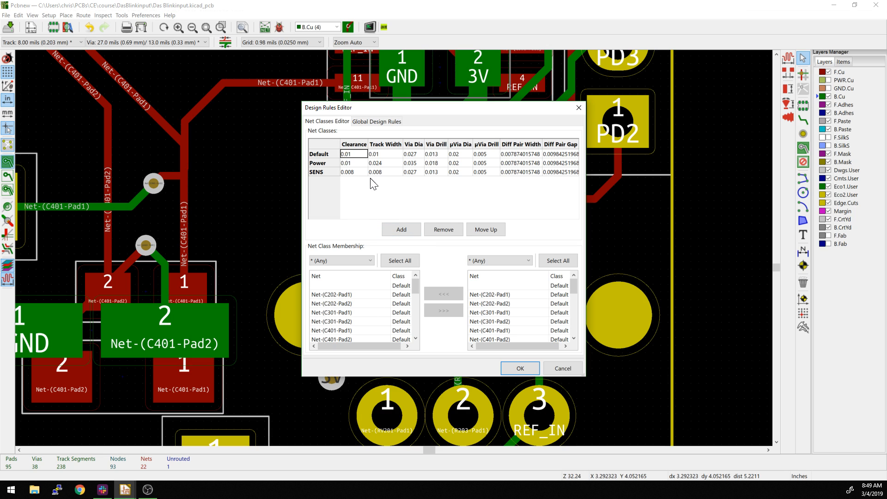
pyautogui.click(376, 121)
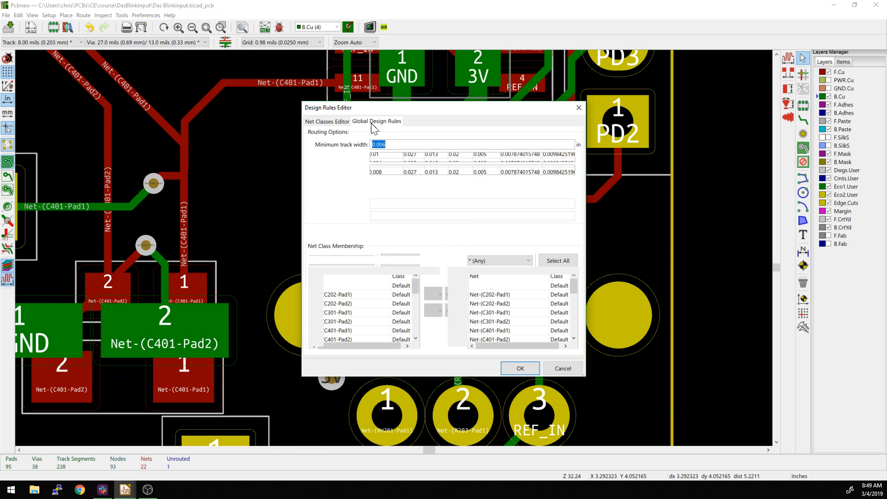
pyautogui.click(376, 121)
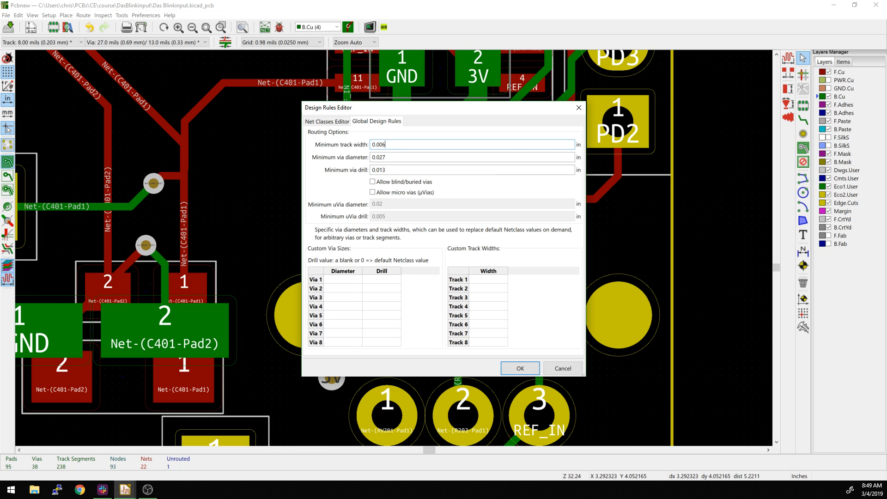
pyautogui.moveTo(391, 157)
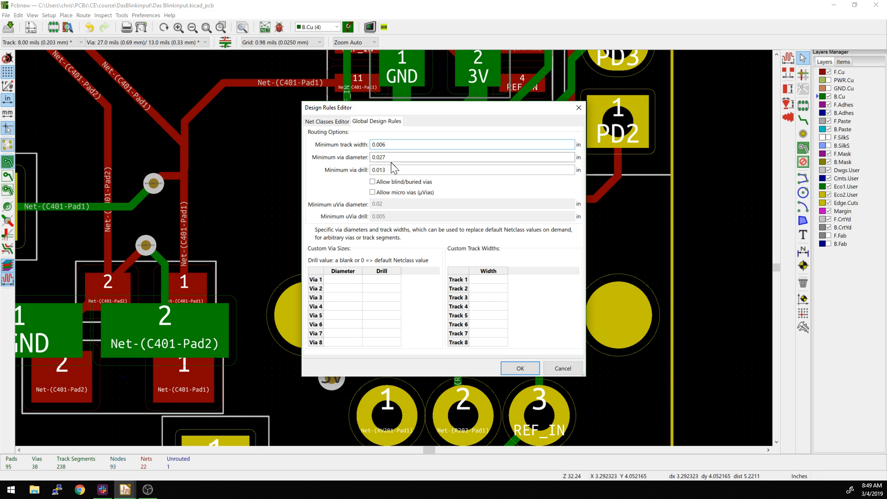
pyautogui.click(472, 157)
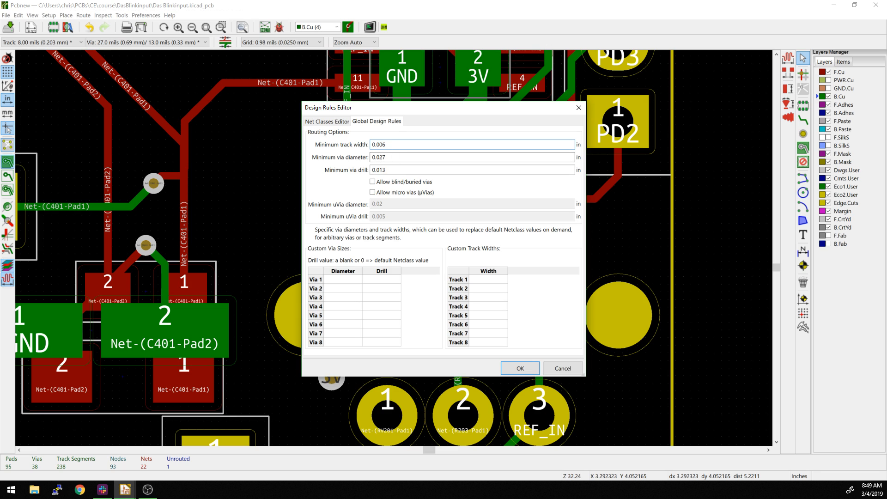
pyautogui.click(472, 144)
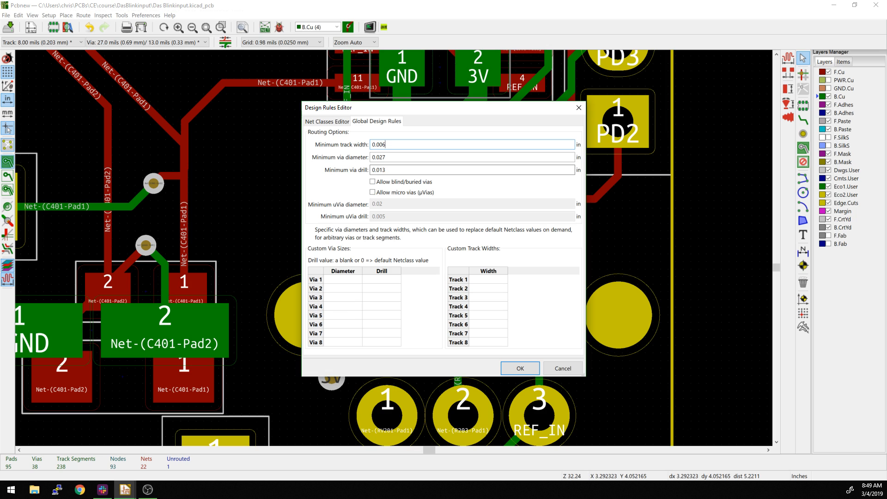
pyautogui.moveTo(372, 141)
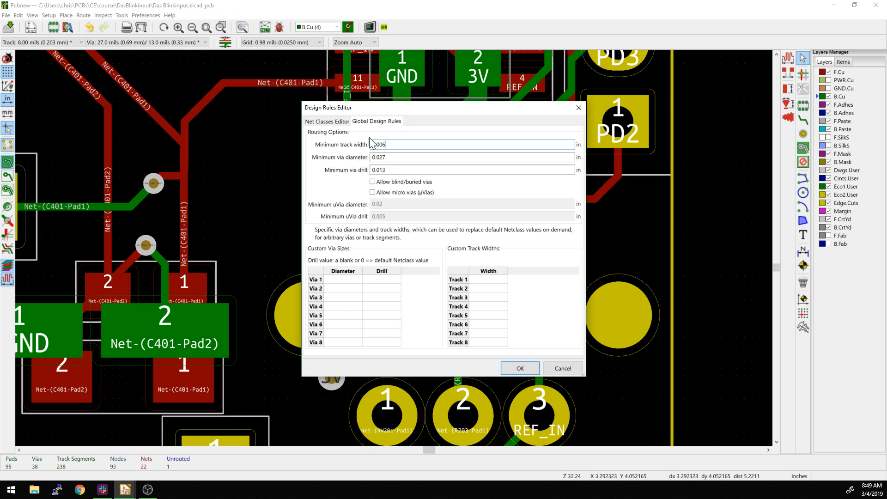
pyautogui.tripleClick(472, 144)
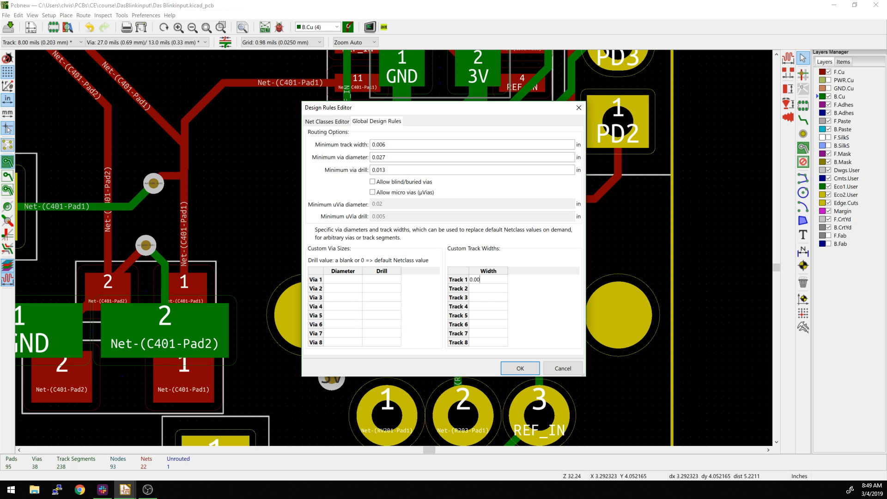
# Enter custom track widths 0.012, 0.024 and 0.048 inches in the Global Design Rules table
pyautogui.write('0.012')
pyautogui.click(487, 288)
pyautogui.write('0.024')
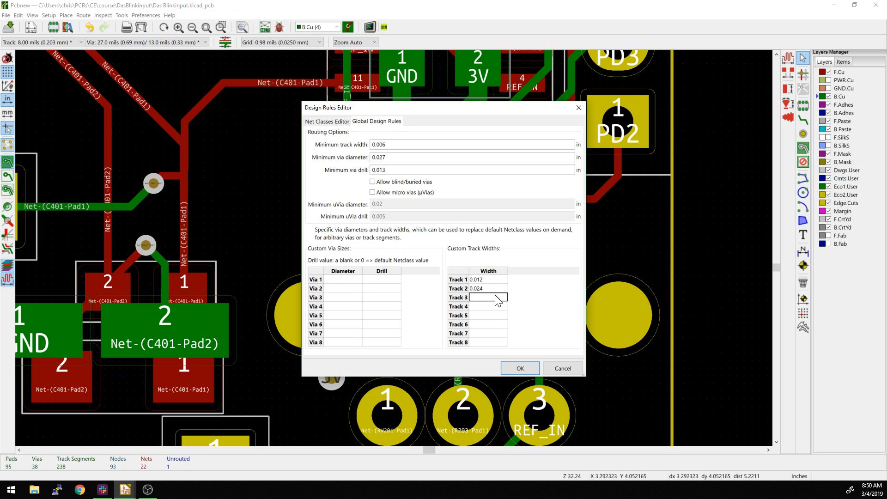
pyautogui.write('0.48')
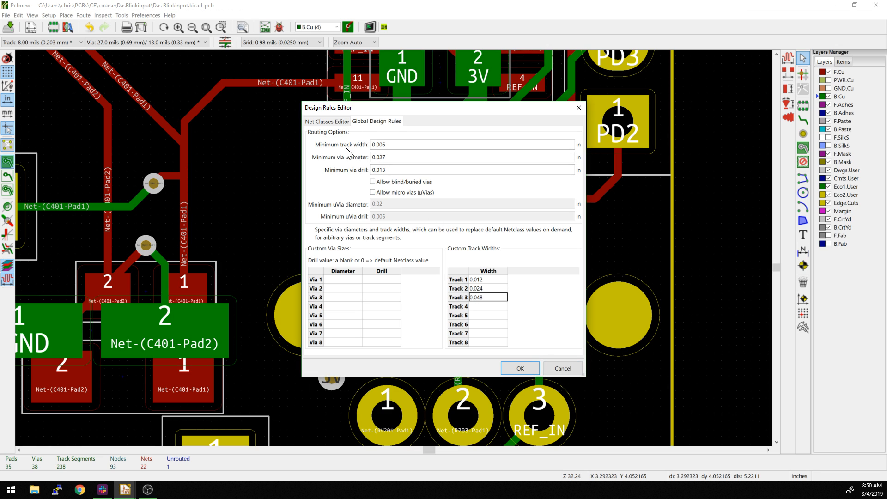
pyautogui.moveTo(496, 304)
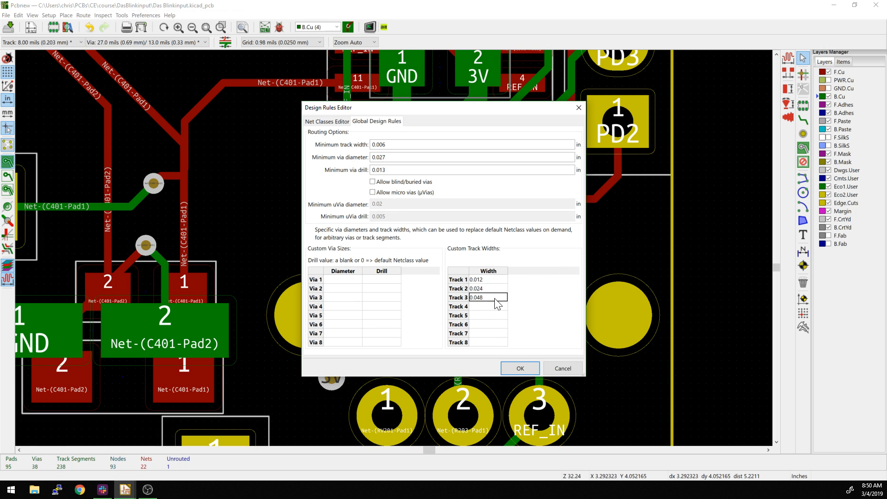
pyautogui.moveTo(438, 259)
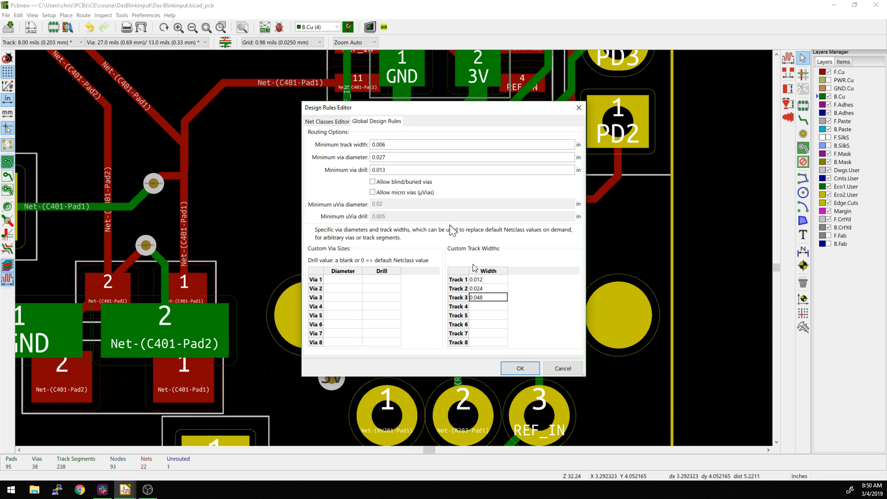
# Check the Default class track width under Net Classes and apply the design rules with OK
pyautogui.click(326, 121)
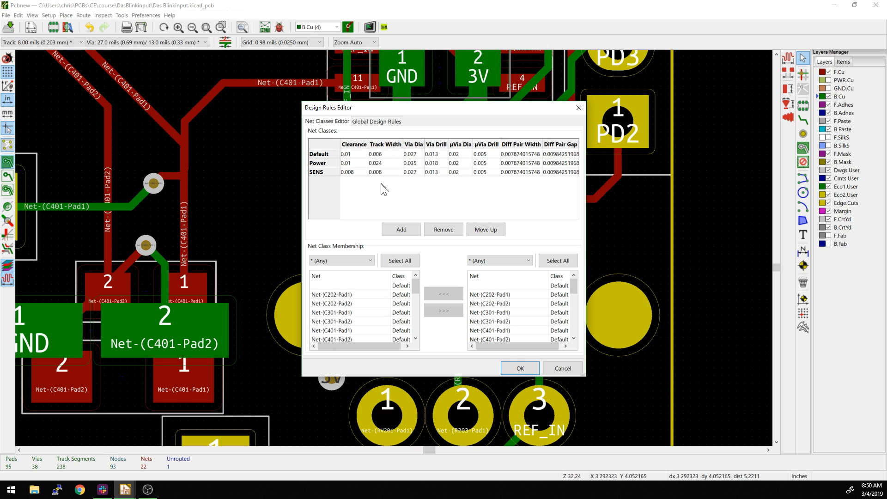
pyautogui.click(384, 153)
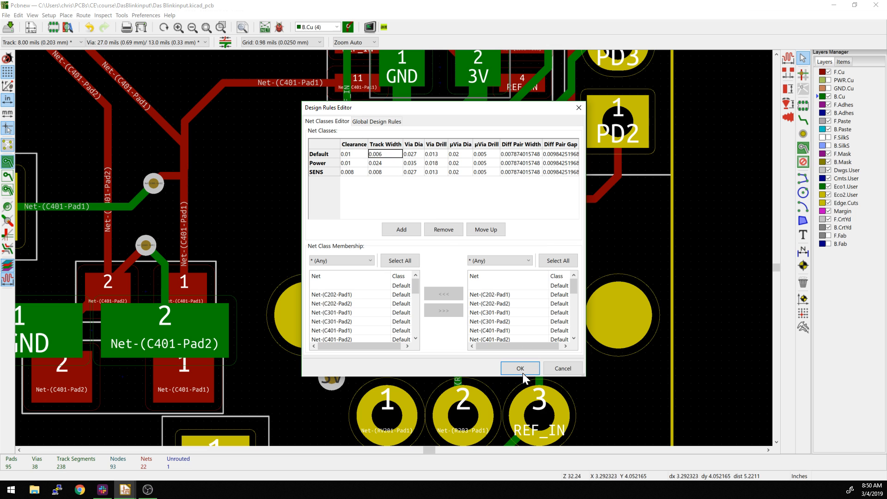
pyautogui.click(519, 369)
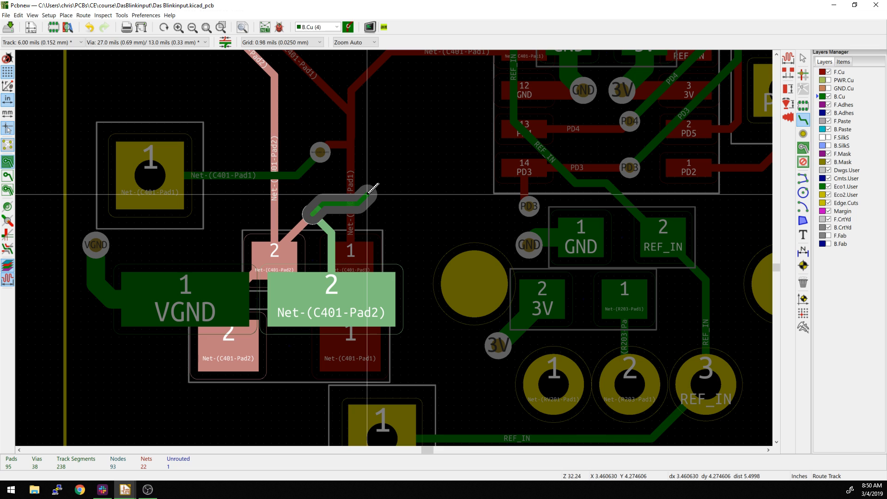
# Finish the short track from the via and select the 12 mil width from the Track width list
pyautogui.click(390, 198)
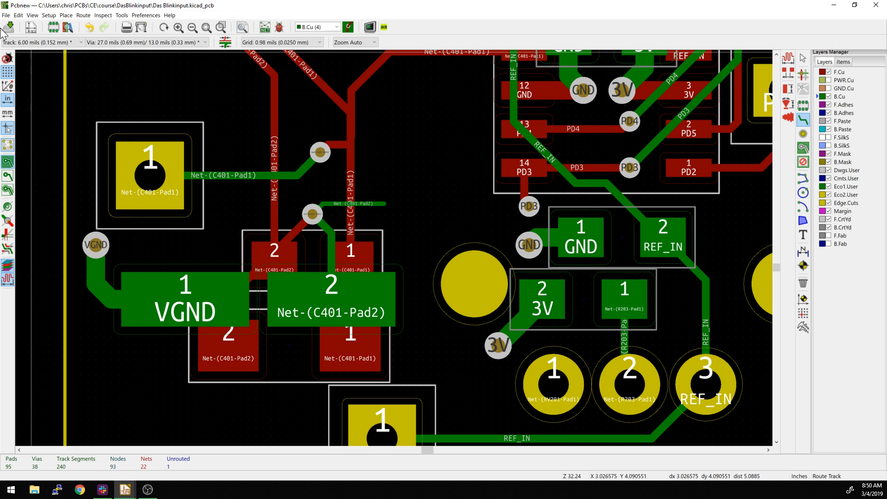
pyautogui.click(72, 42)
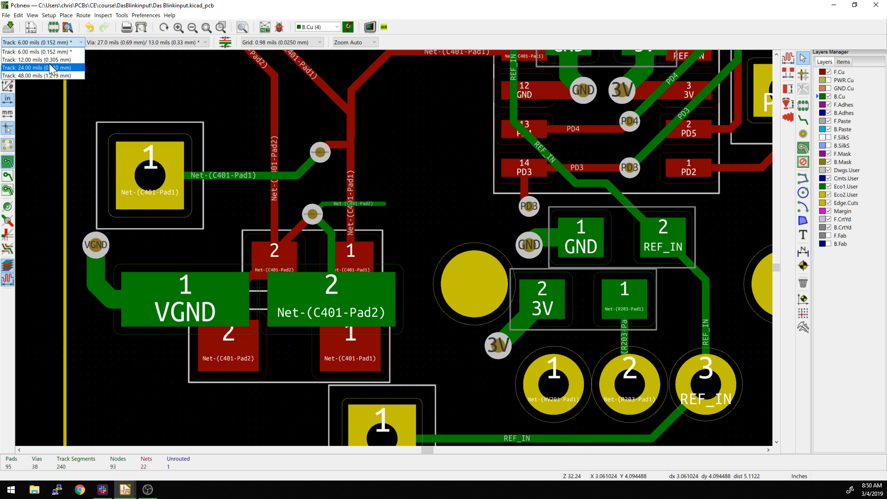
pyautogui.click(385, 206)
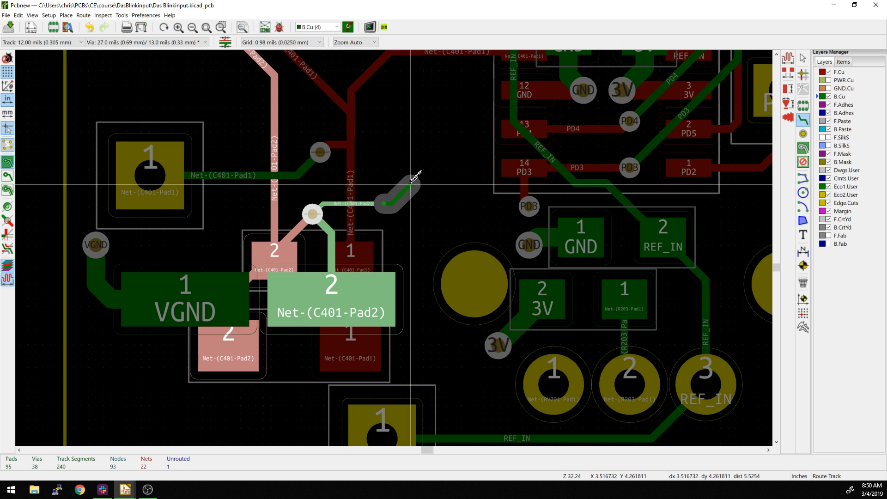
pyautogui.moveTo(421, 184)
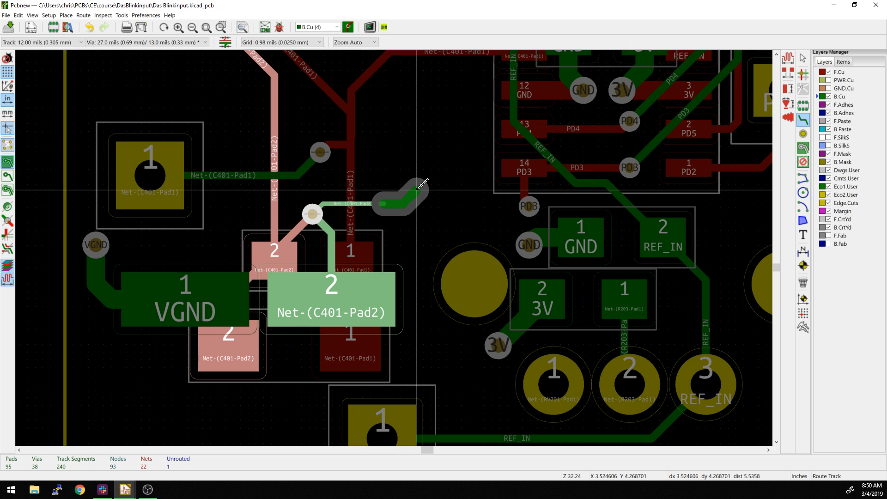
pyautogui.moveTo(430, 178)
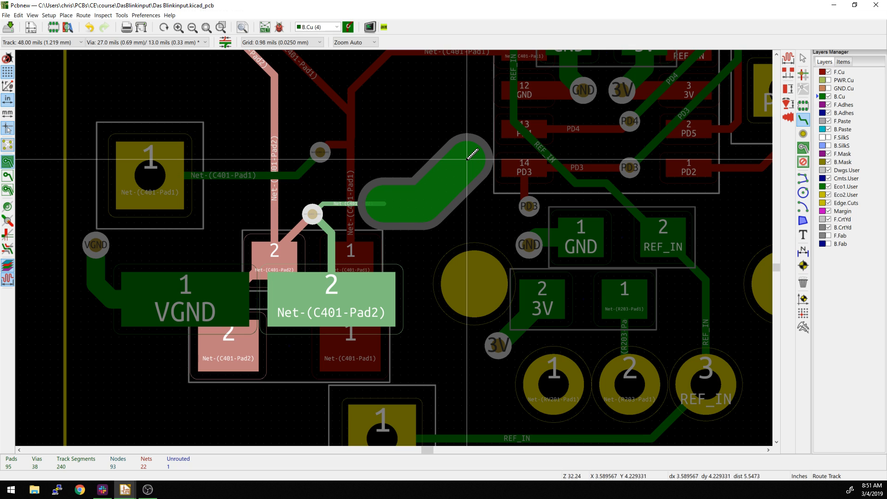
pyautogui.moveTo(468, 155)
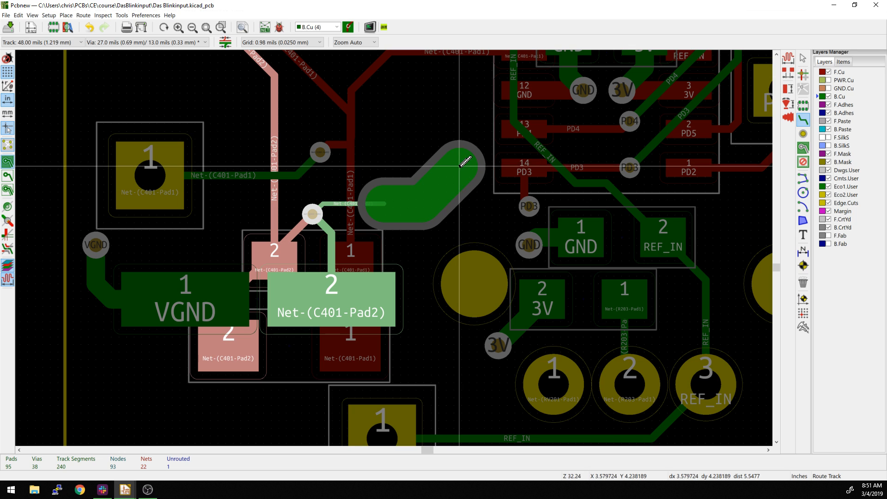
pyautogui.moveTo(461, 172)
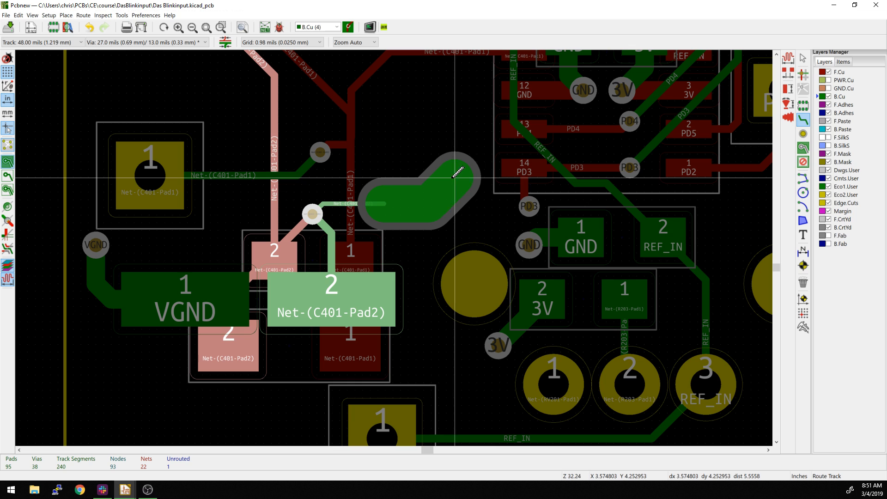
pyautogui.rightClick(437, 192)
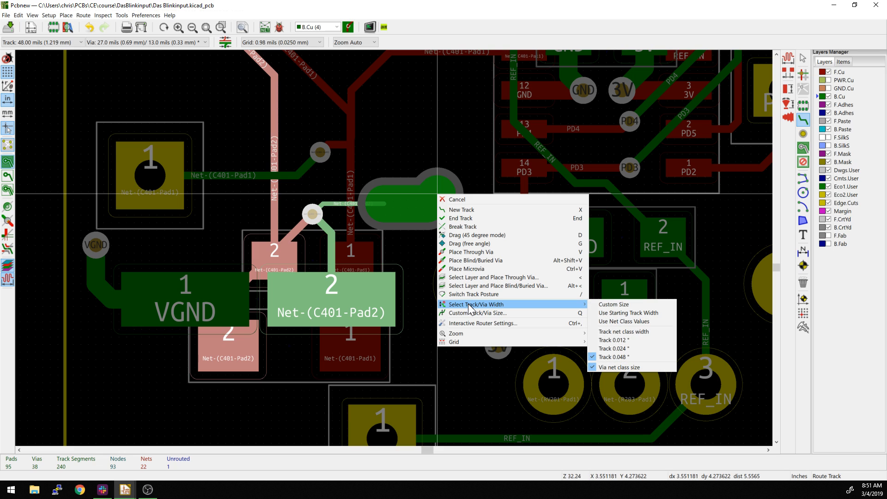
pyautogui.moveTo(608, 306)
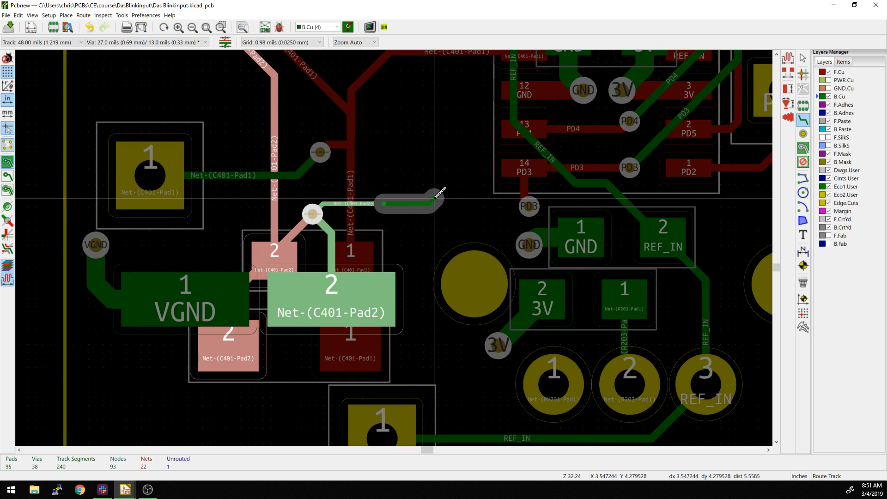
pyautogui.rightClick(435, 195)
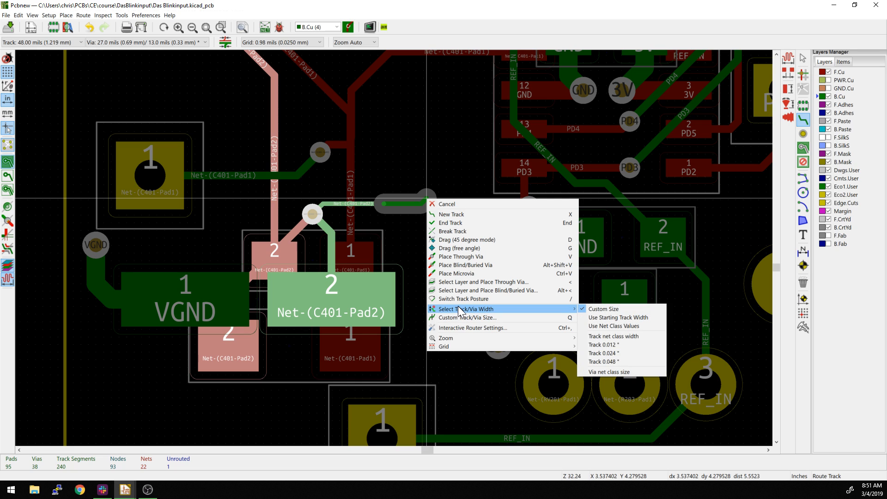
pyautogui.moveTo(618, 317)
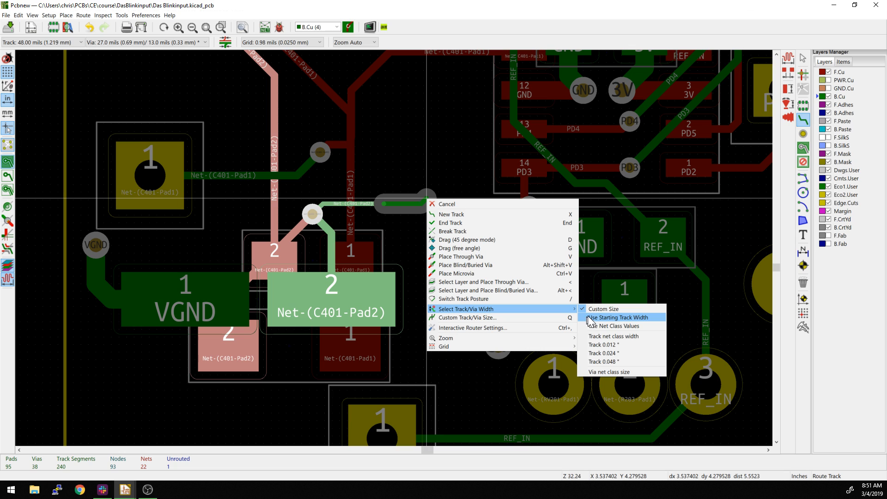
pyautogui.moveTo(557, 317)
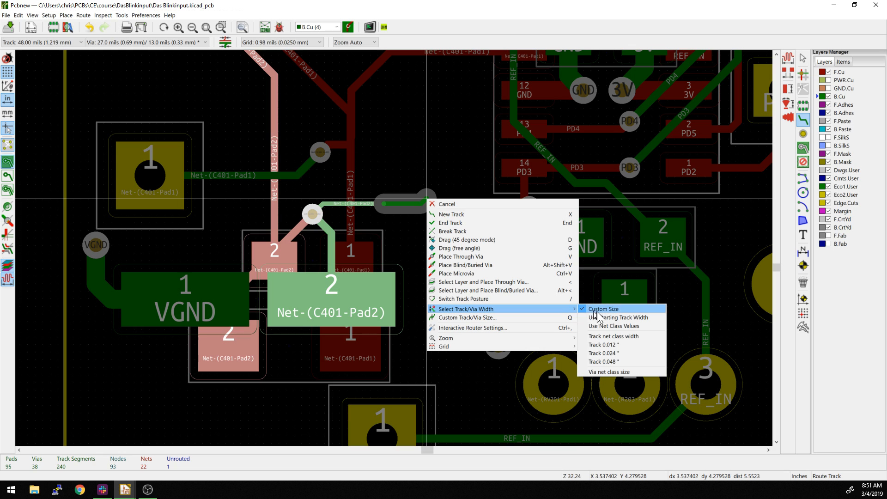
pyautogui.moveTo(608, 371)
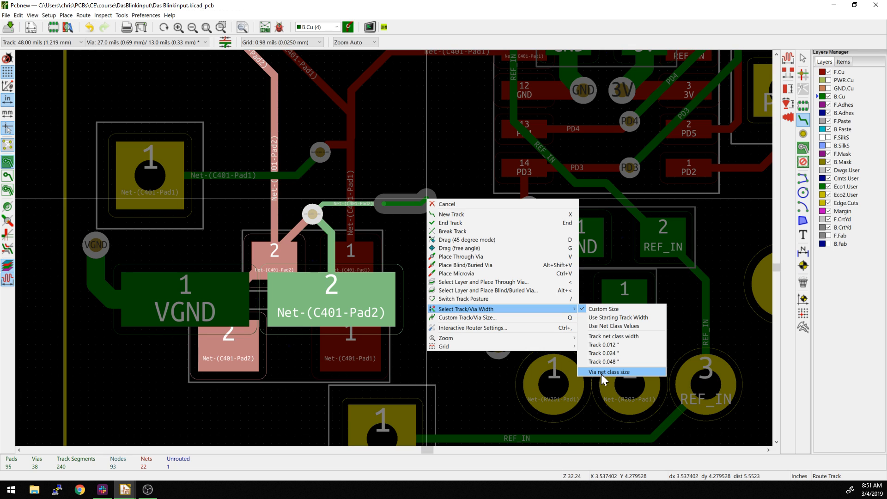
pyautogui.moveTo(599, 356)
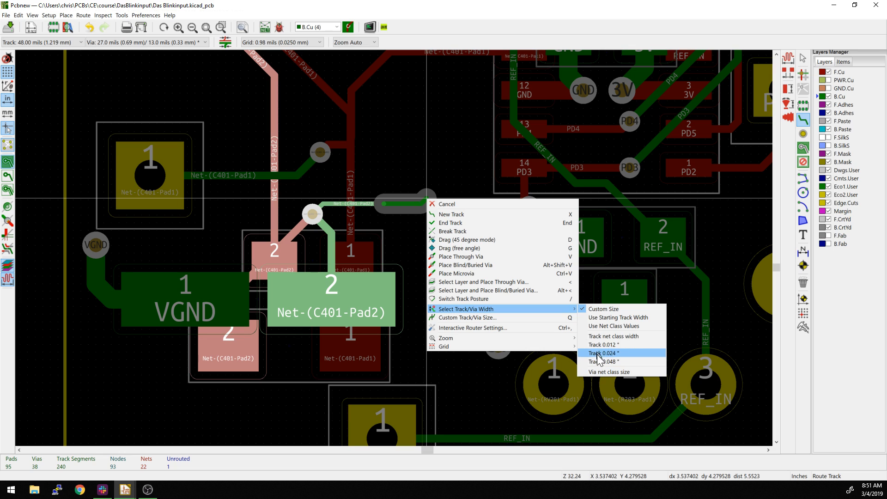
pyautogui.moveTo(613, 325)
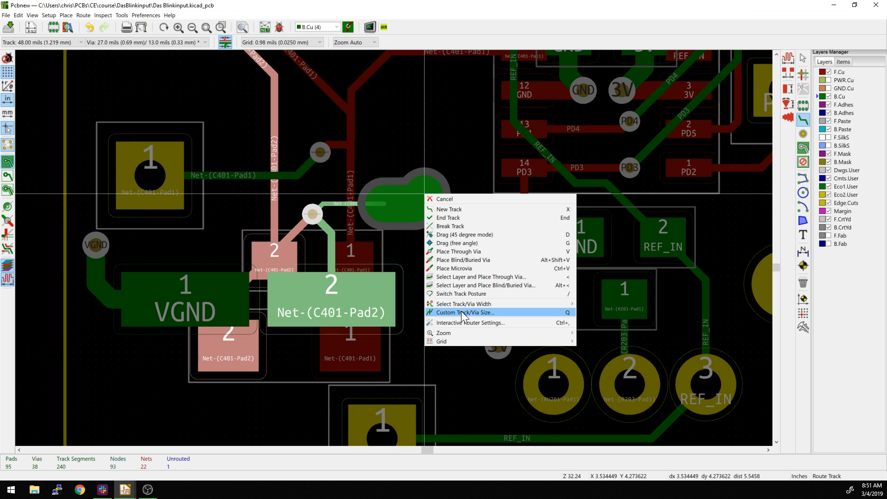
# Set a custom track width of 0.1 inch in the Custom Track/Via Size dialog and confirm it
pyautogui.click(464, 312)
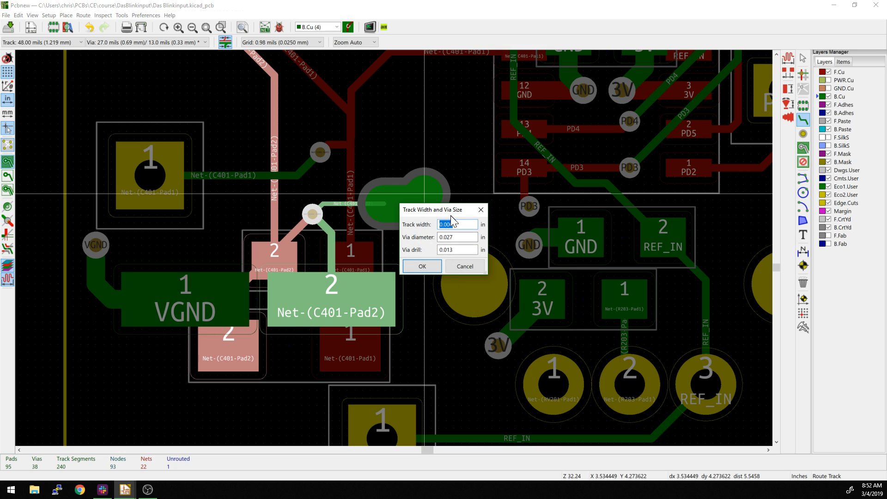
pyautogui.write('0.006')
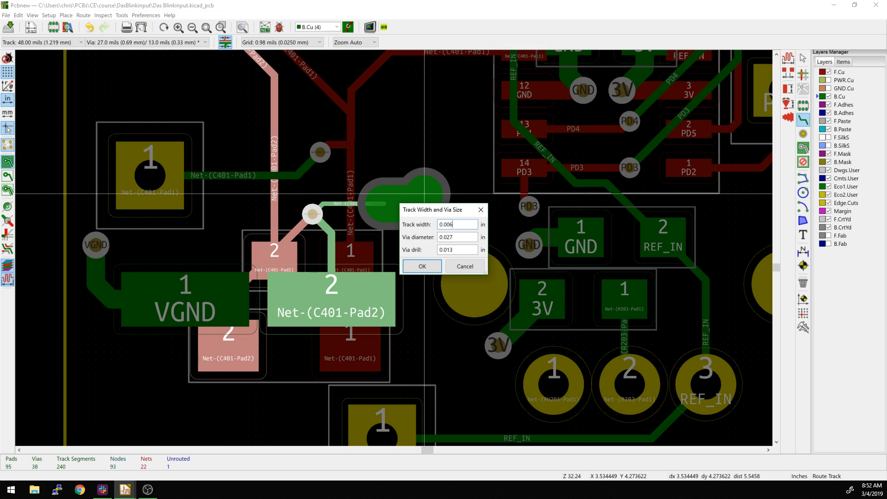
pyautogui.tripleClick(457, 224)
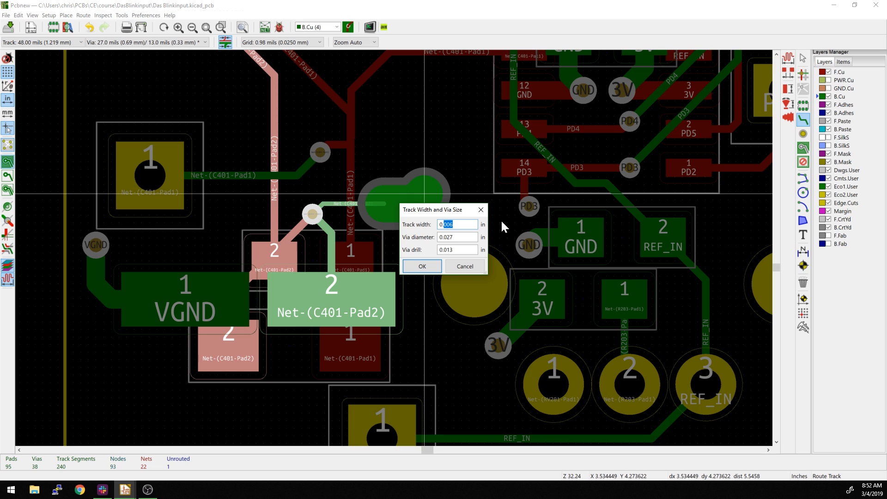
pyautogui.write('0.1')
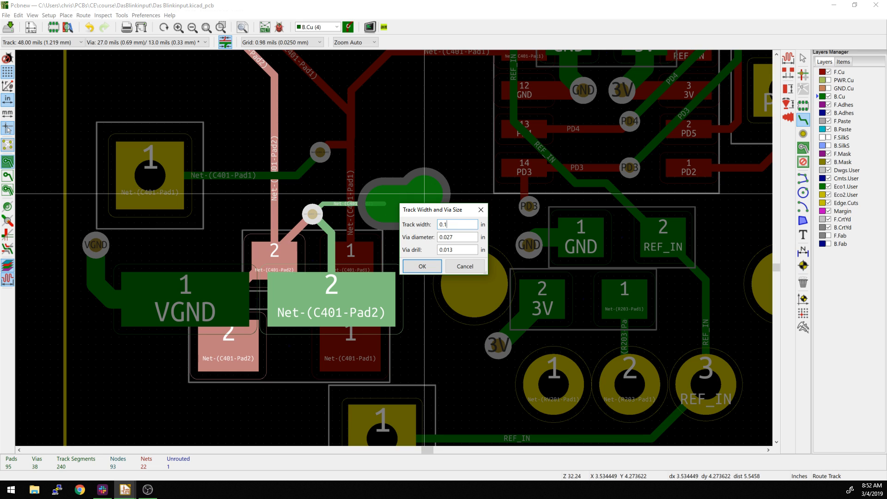
pyautogui.click(421, 266)
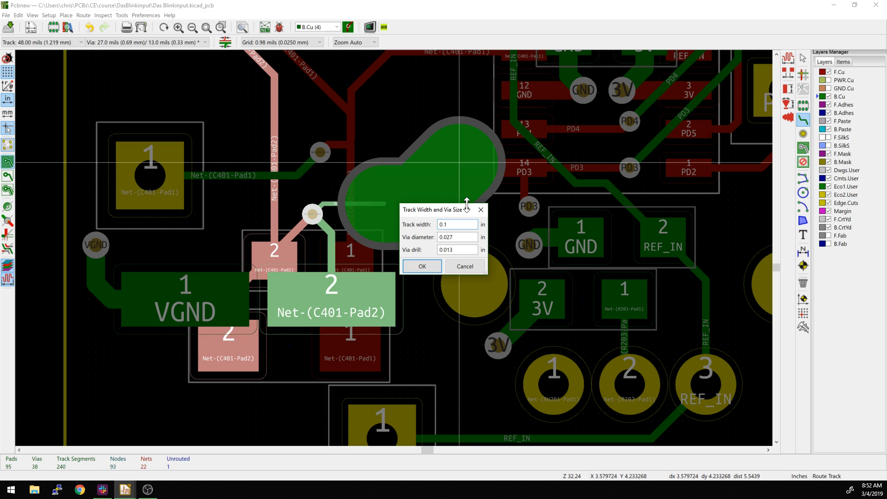
pyautogui.click(421, 266)
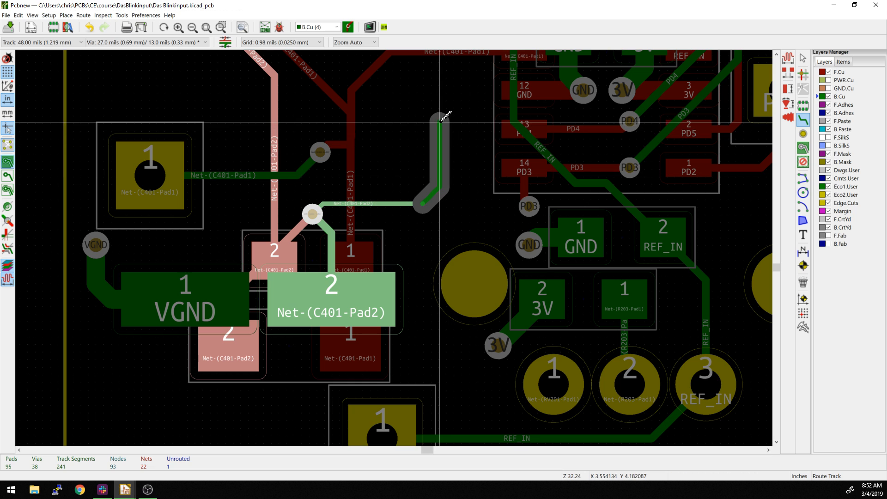
# Place the end of the new Net-(C401-Pad2) trace segment right of the via
pyautogui.click(397, 197)
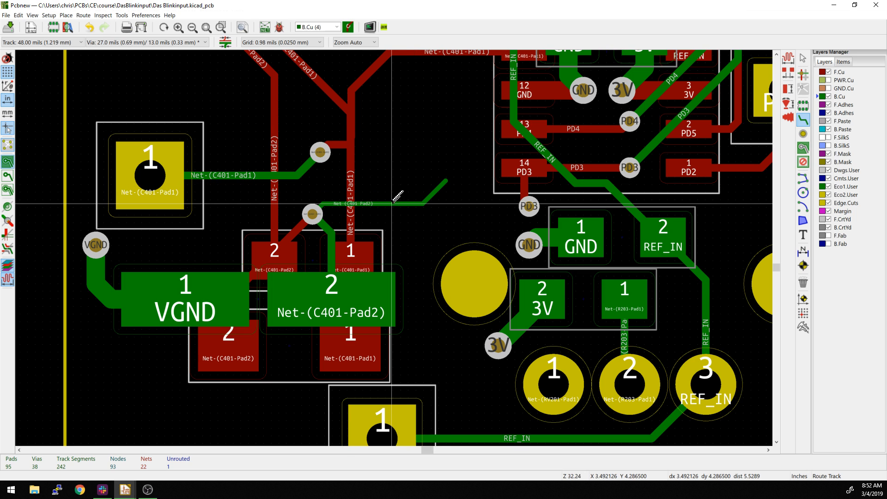
pyautogui.moveTo(396, 197)
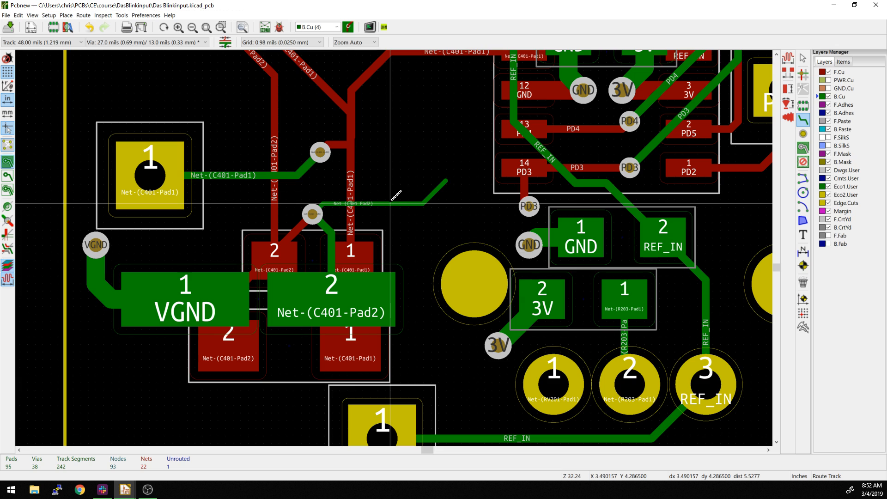
pyautogui.rightClick(382, 204)
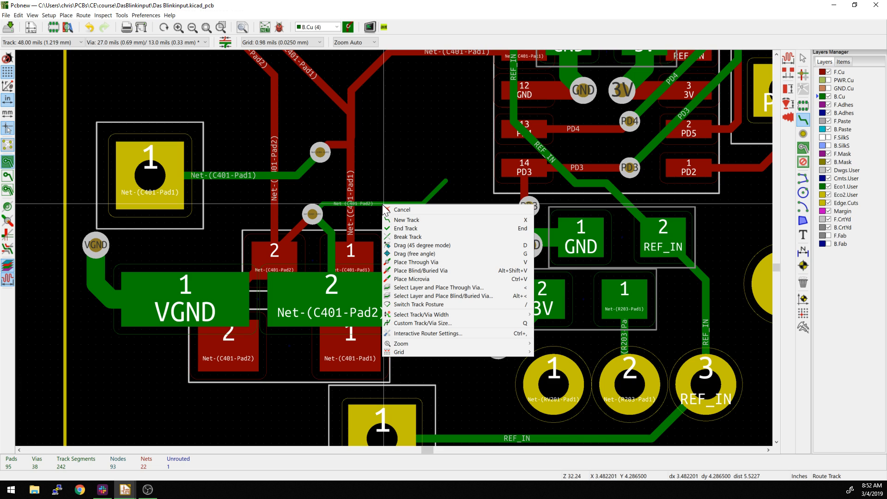
pyautogui.click(402, 210)
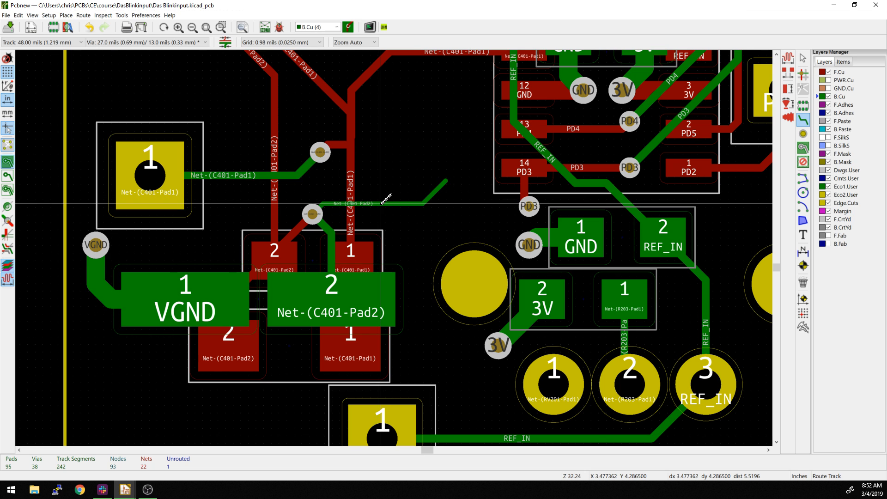
pyautogui.click(385, 203)
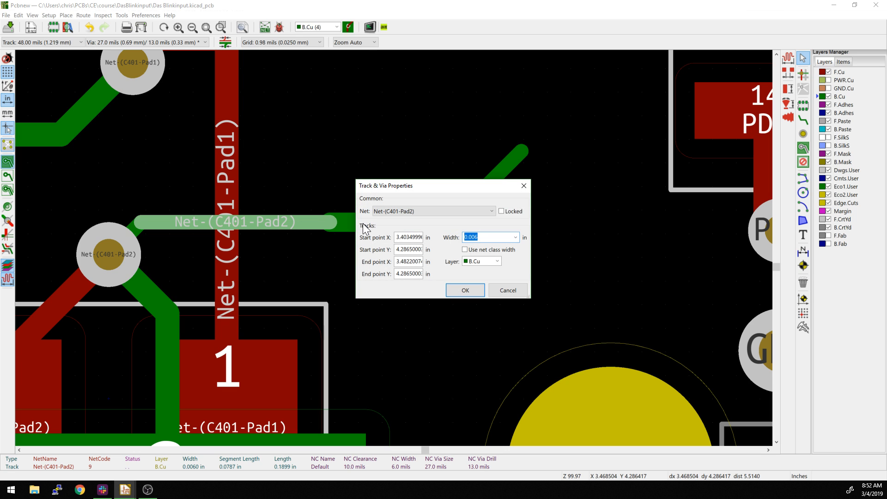
pyautogui.click(465, 290)
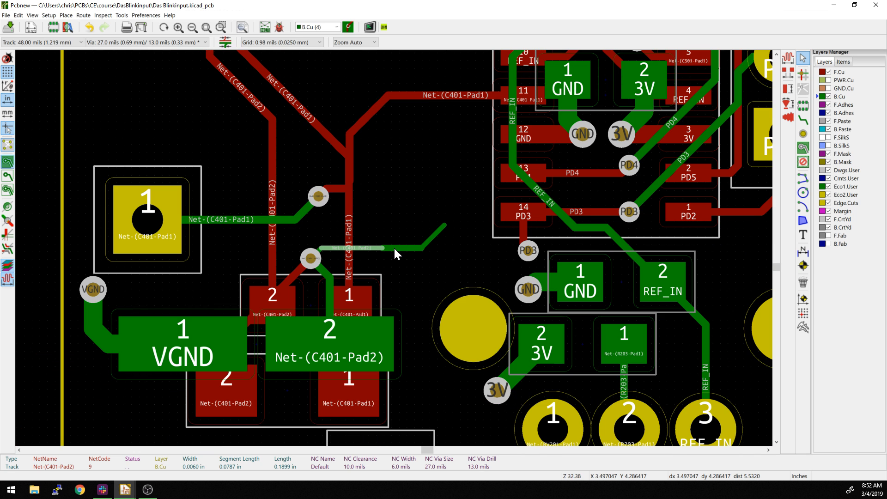
pyautogui.scroll(3)
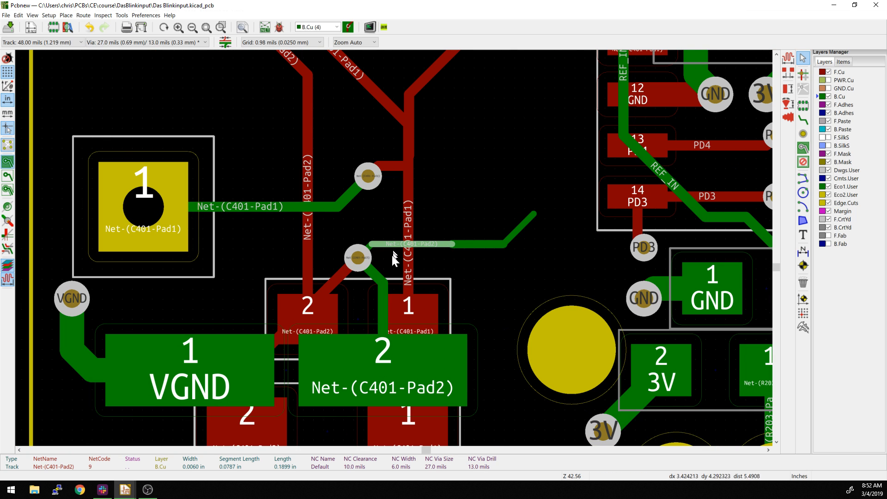
pyautogui.moveTo(355, 259)
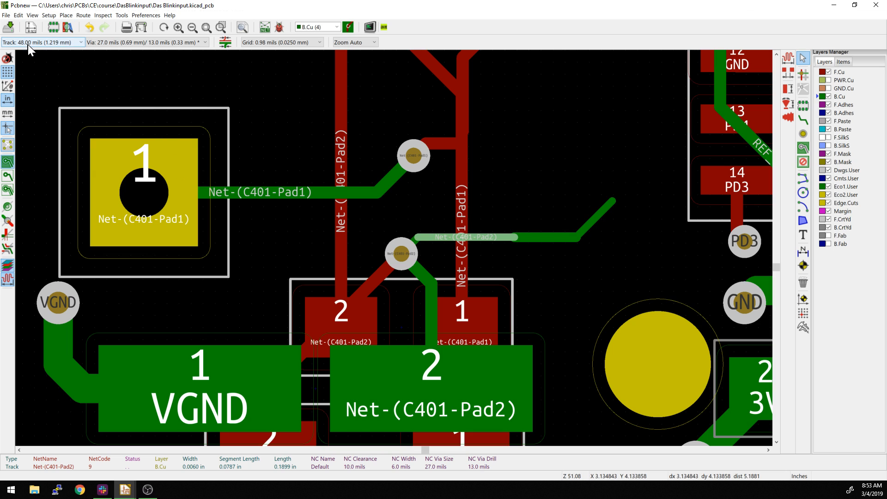
# Select 24.00 mils as the active width from the Track width presets
pyautogui.click(40, 41)
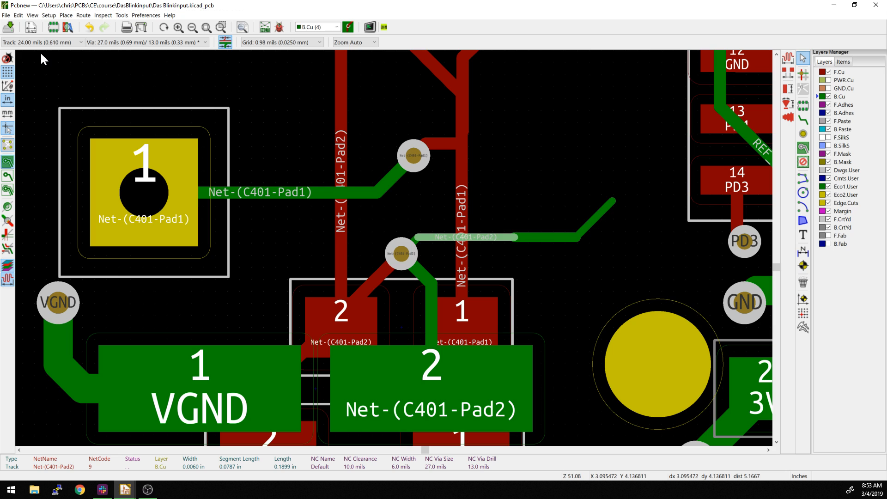
pyautogui.click(40, 42)
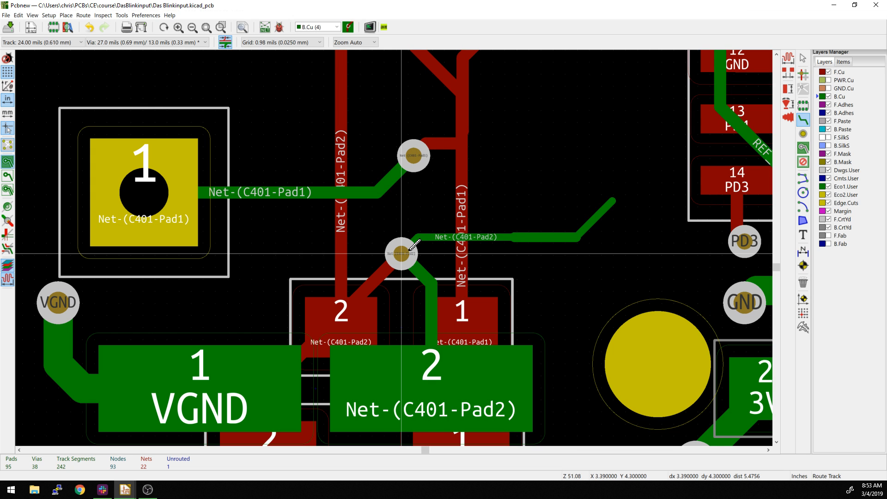
pyautogui.moveTo(413, 155)
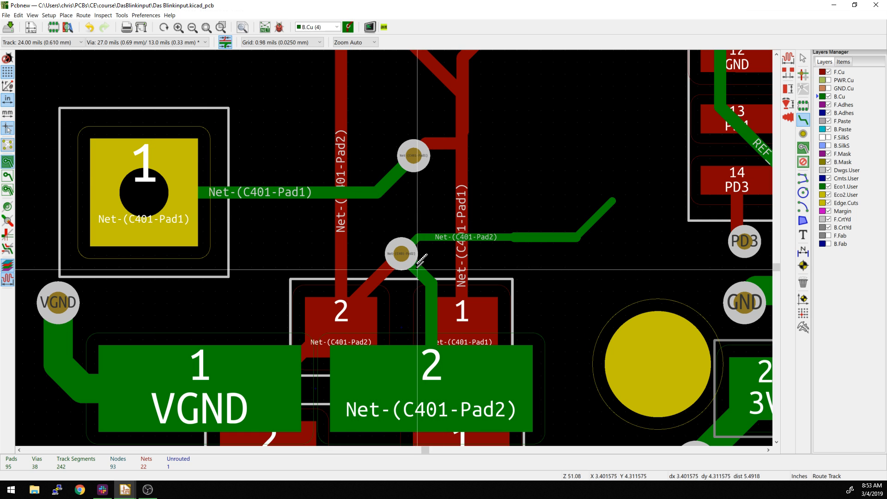
# Check Use Starting Track Width and lay the 24-mil Net-(C401-Pad2) track rightward from the via
pyautogui.rightClick(419, 260)
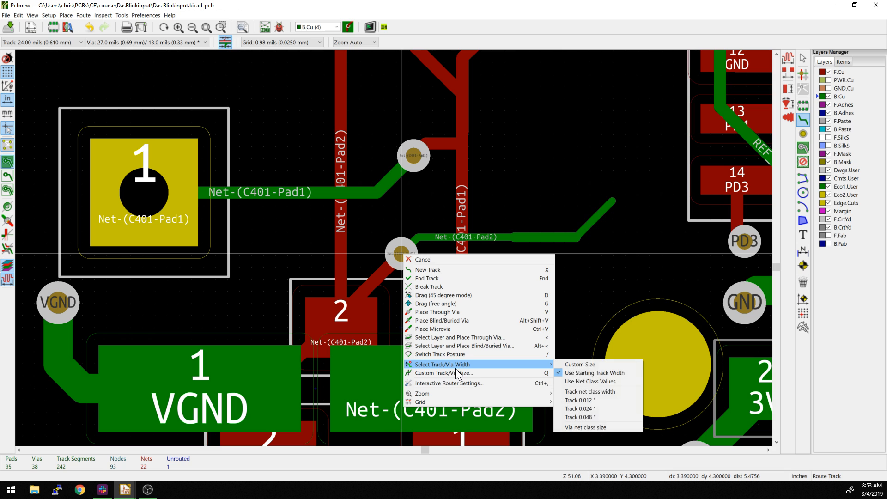
pyautogui.moveTo(579, 364)
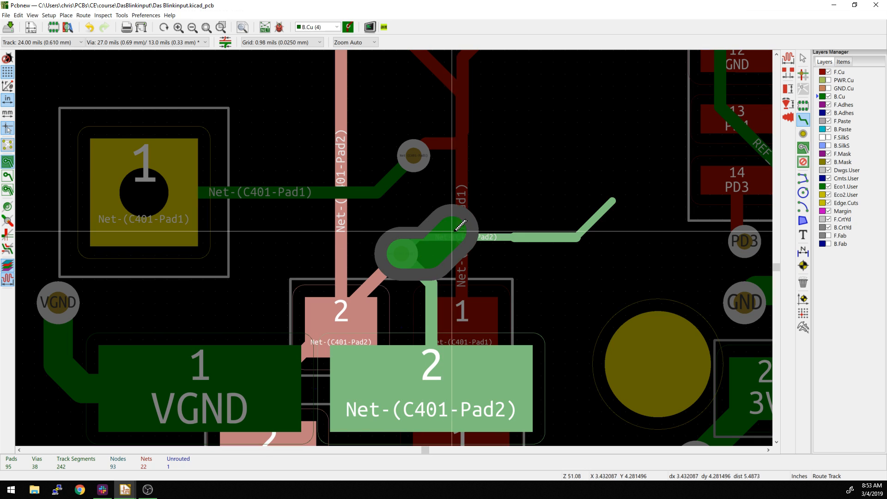
pyautogui.click(459, 226)
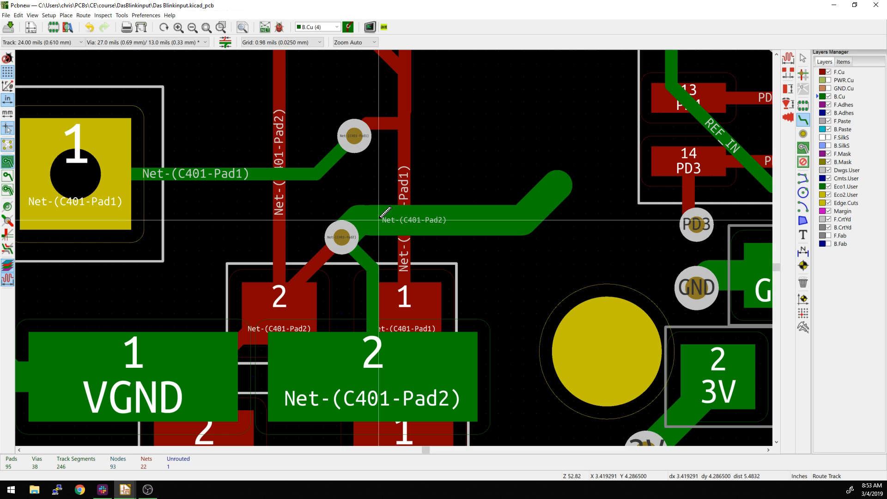
pyautogui.scroll(-3)
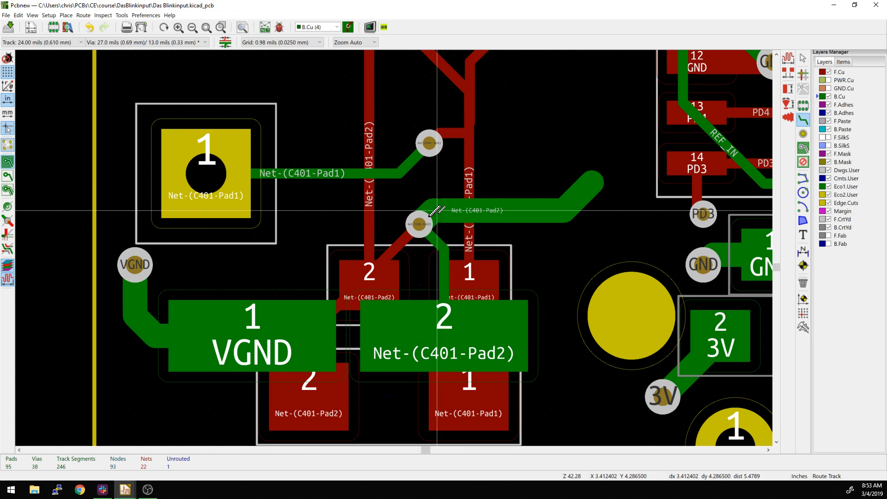
pyautogui.moveTo(509, 203)
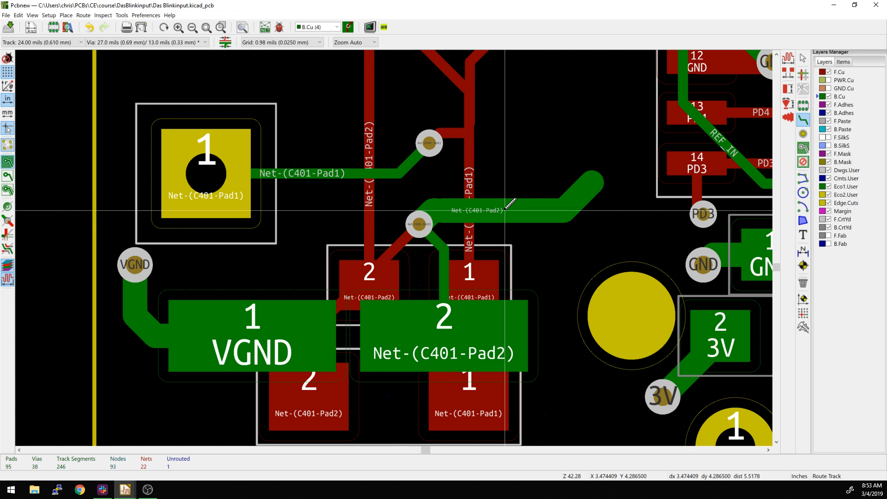